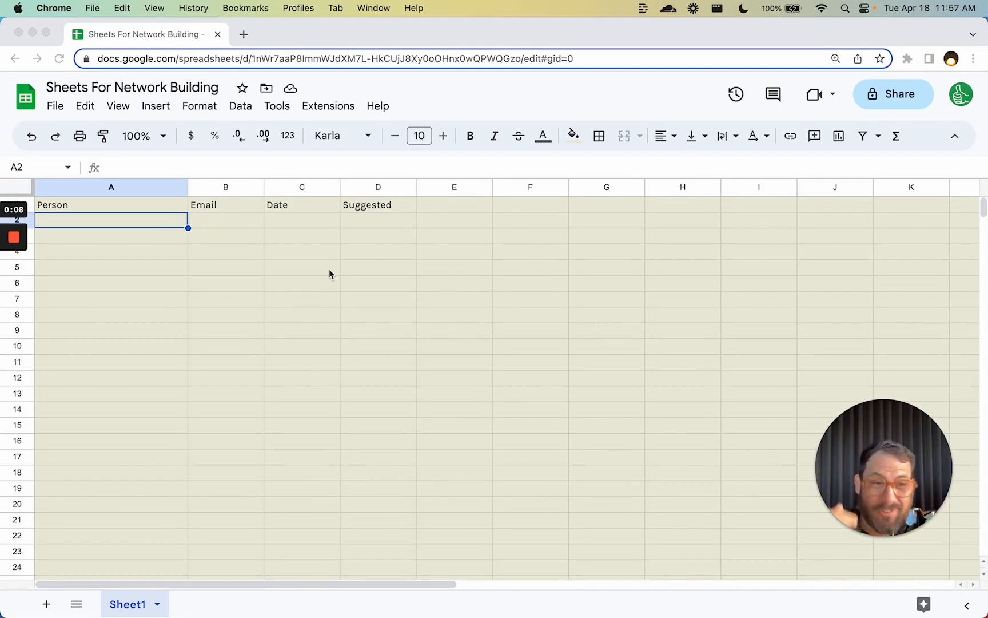
mouse_move(267, 248)
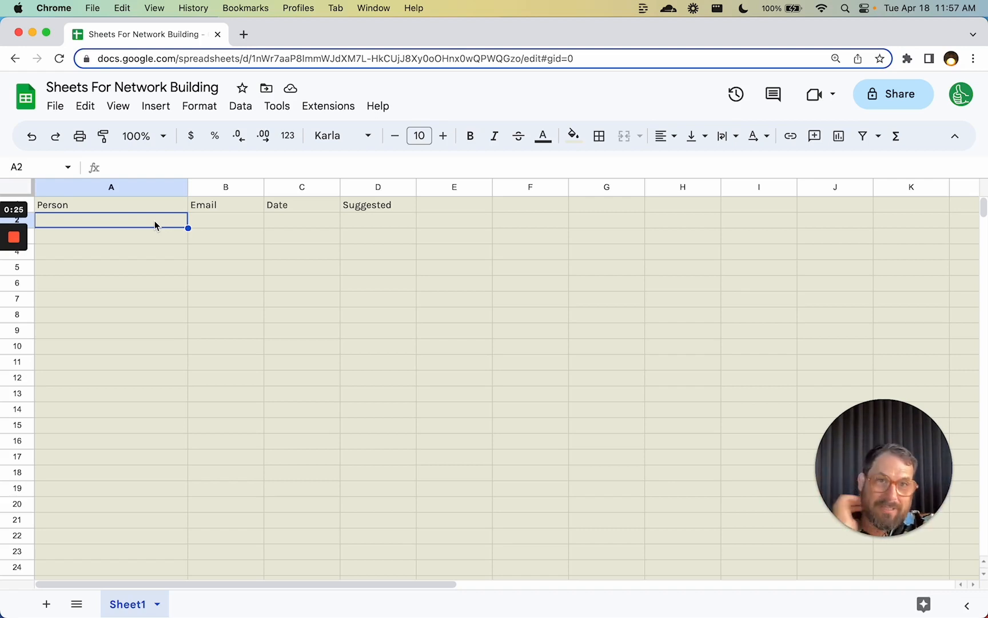
mouse_move(161, 223)
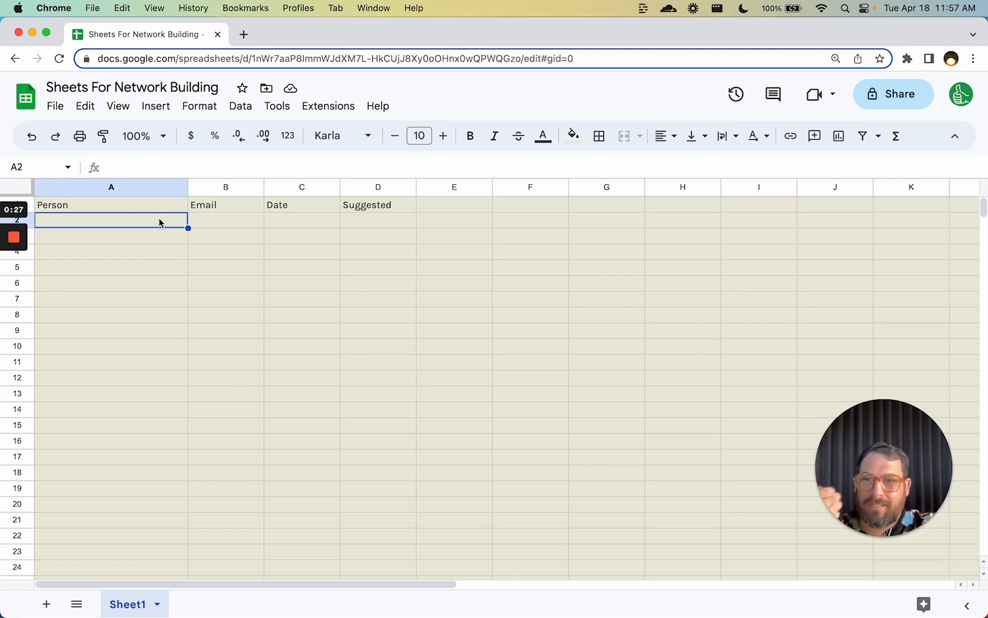
mouse_move(216, 307)
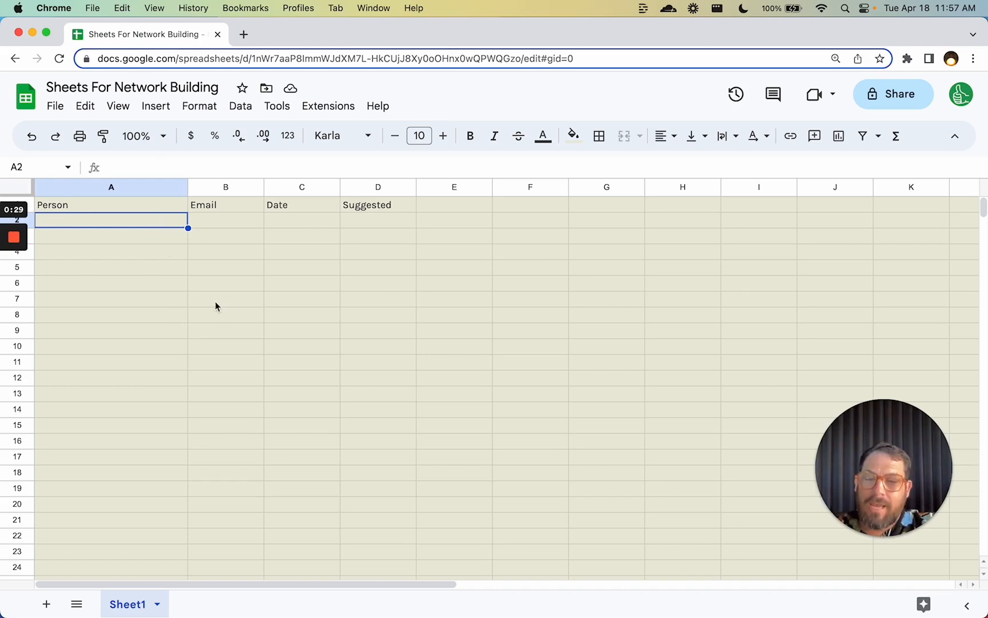
click(301, 204)
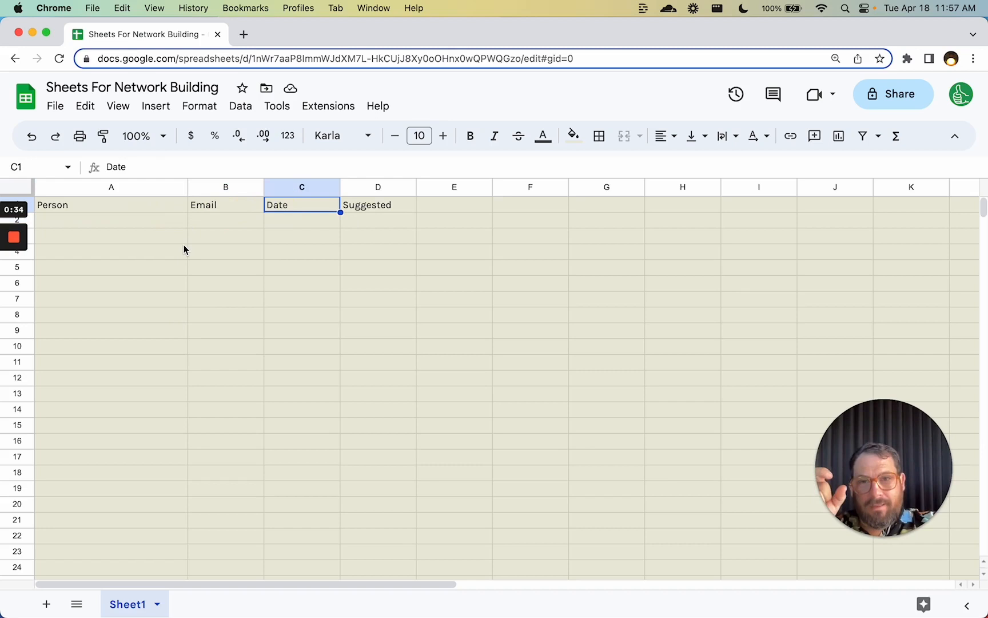
mouse_move(173, 232)
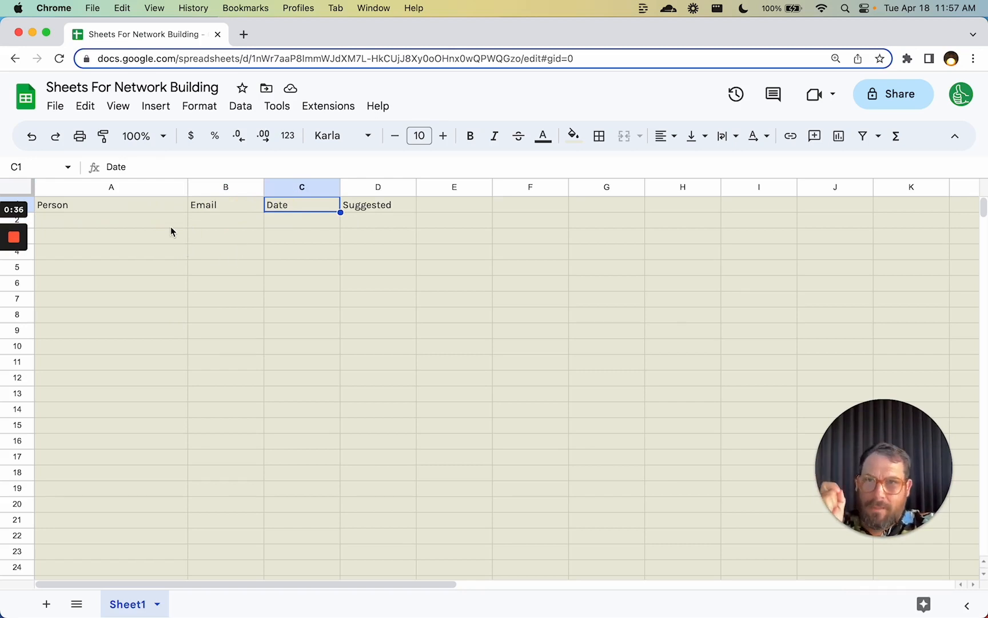
click(111, 220)
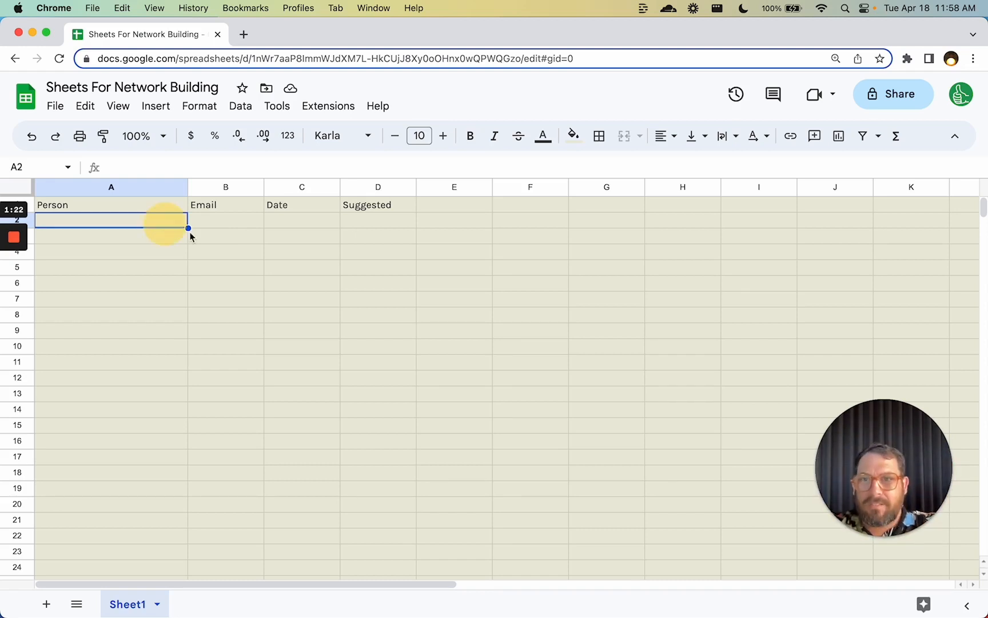
click(111, 235)
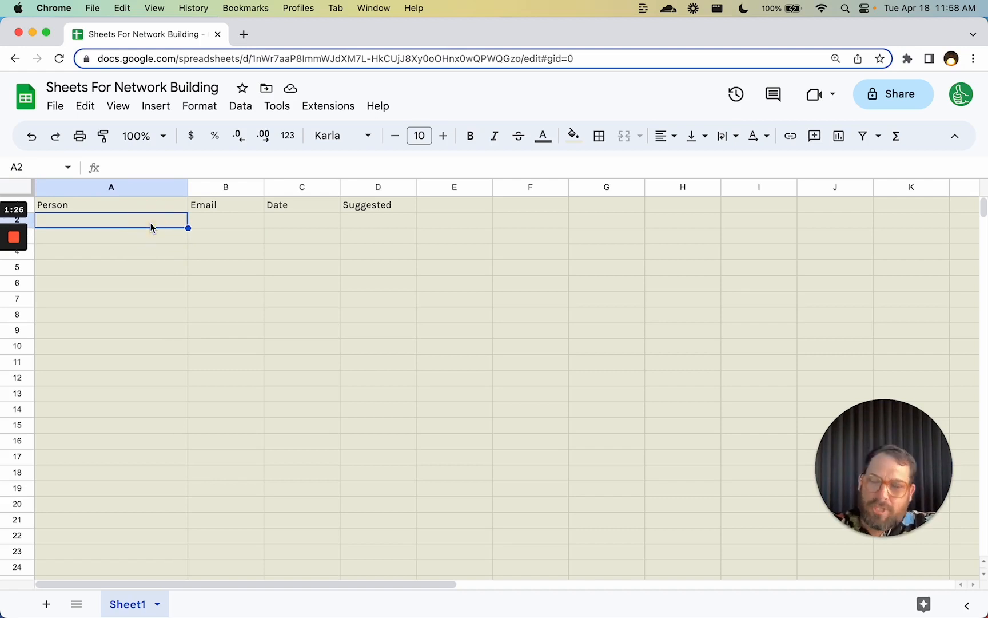
text(Sha)
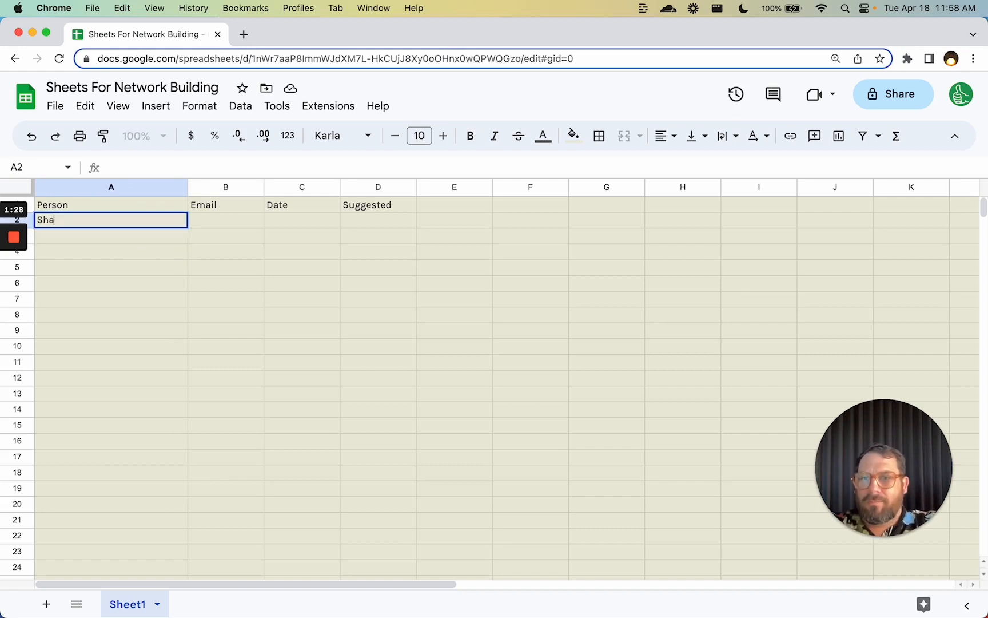
key(Tab)
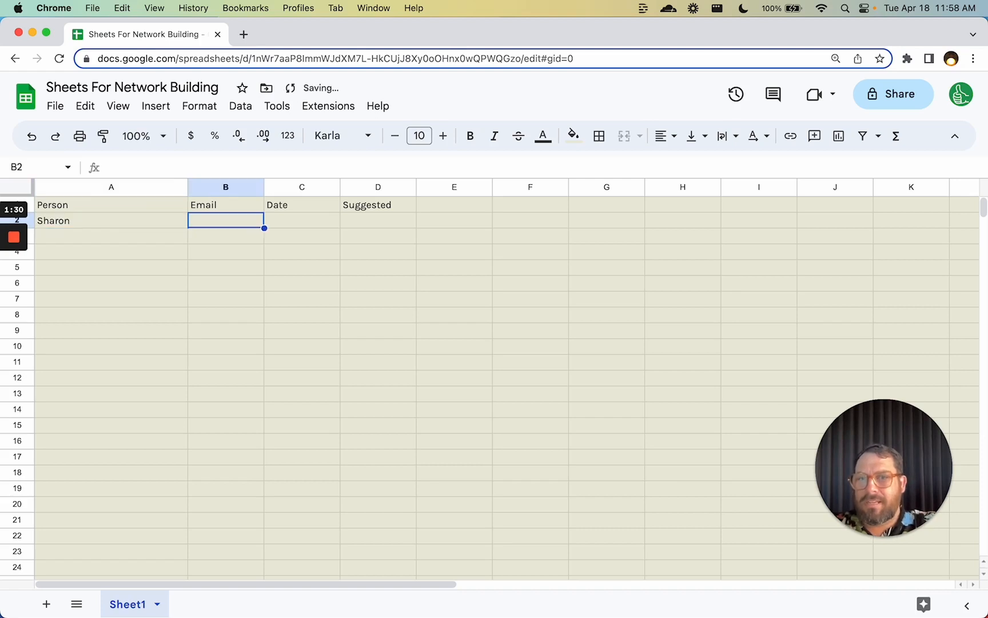
mouse_move(239, 220)
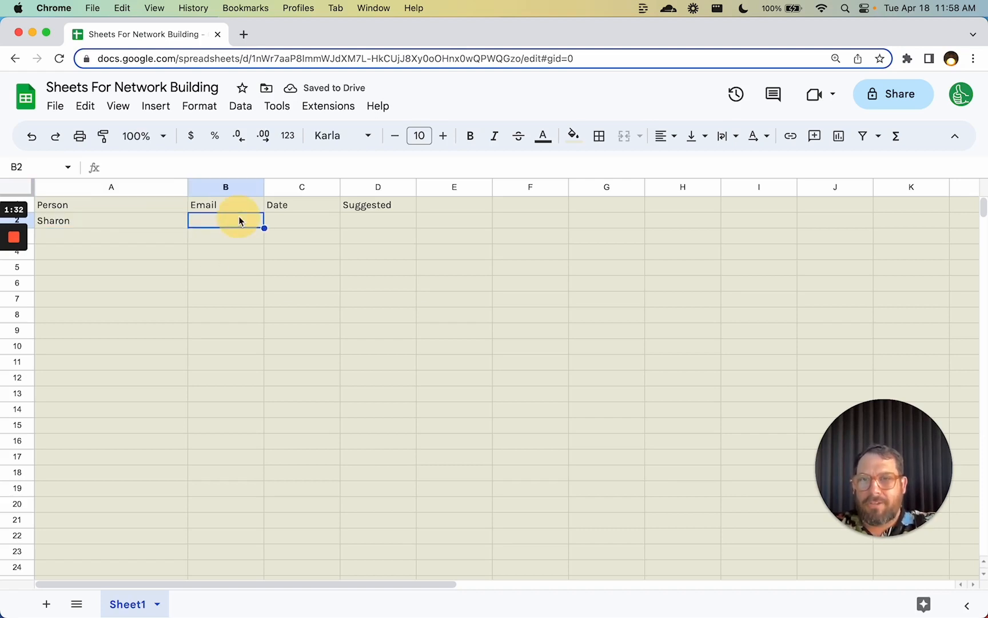
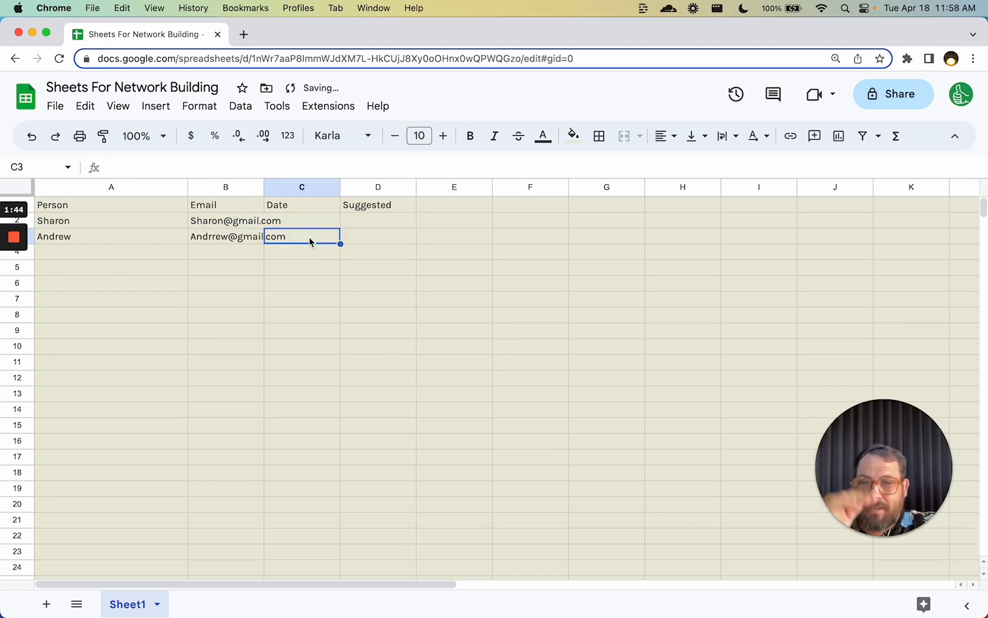
mouse_move(358, 189)
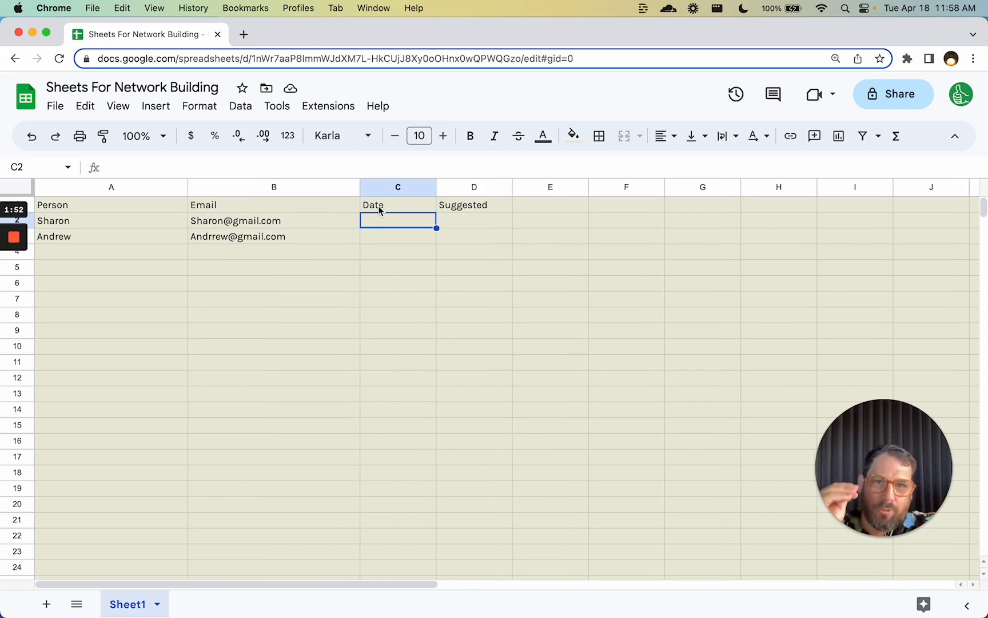
click(273, 252)
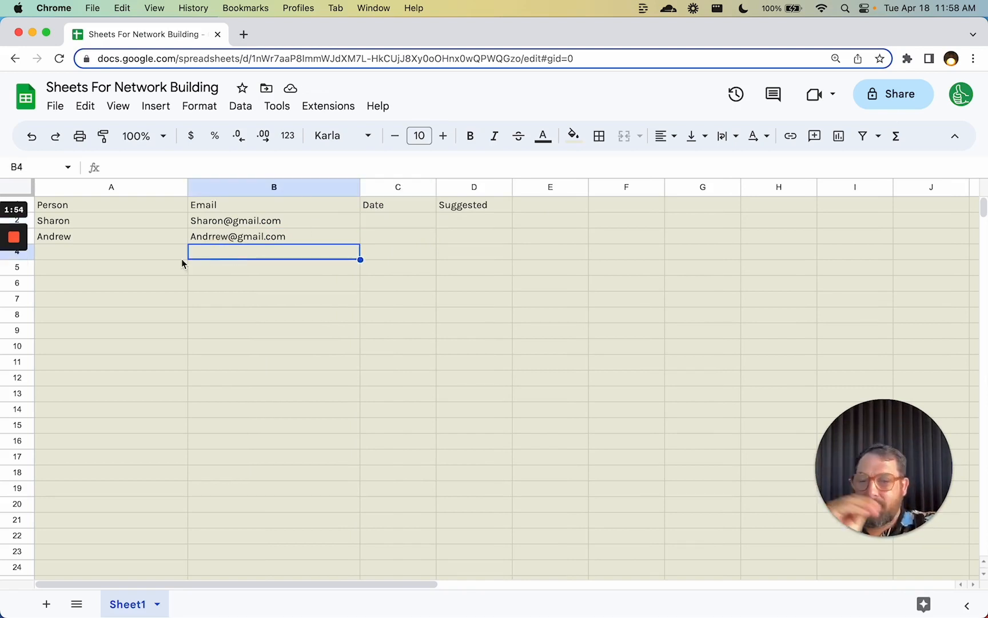
click(396, 220)
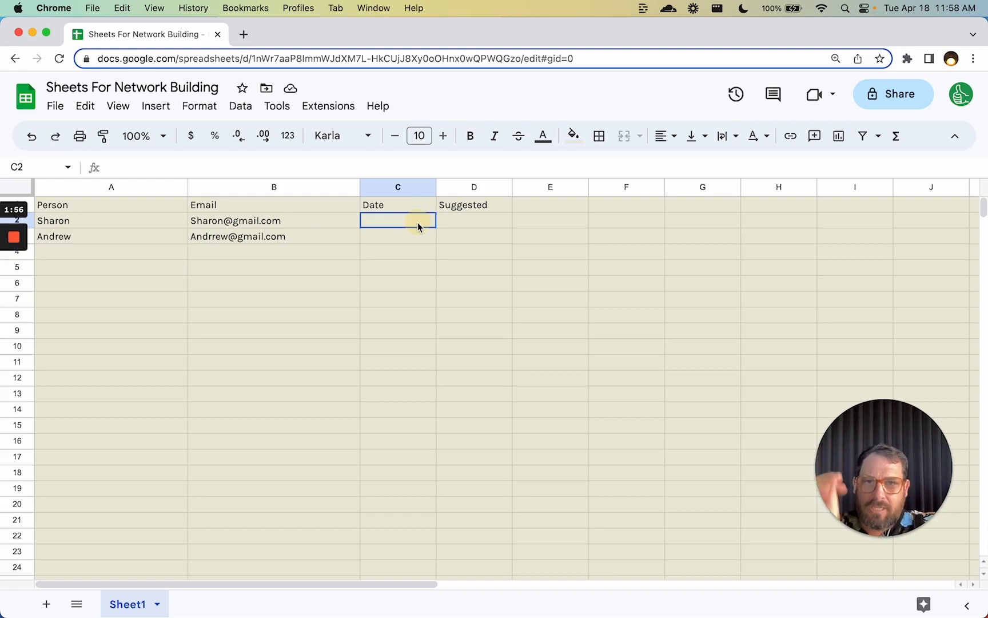
text(@)
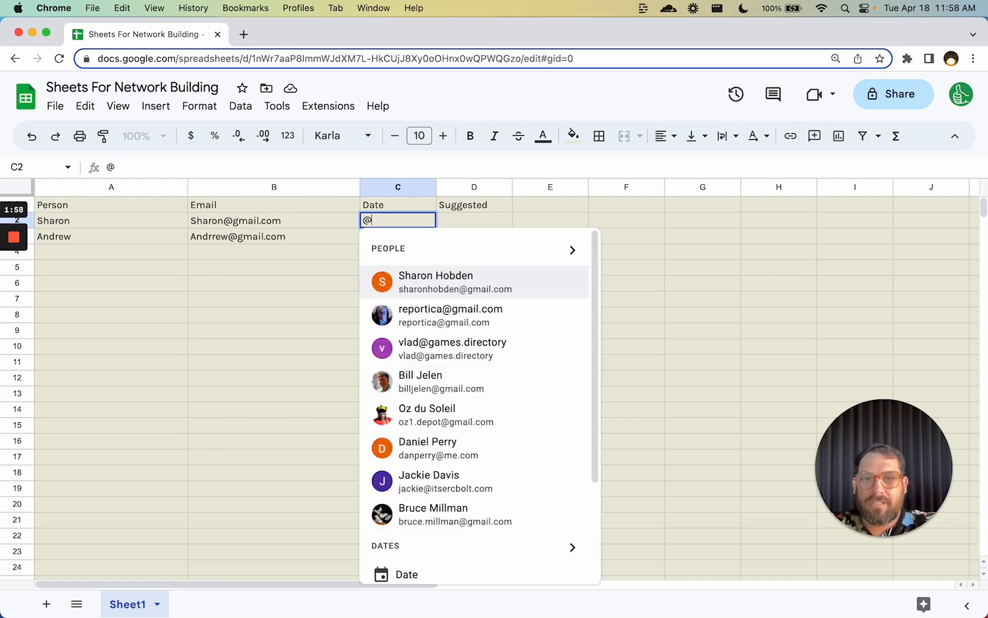
text(today)
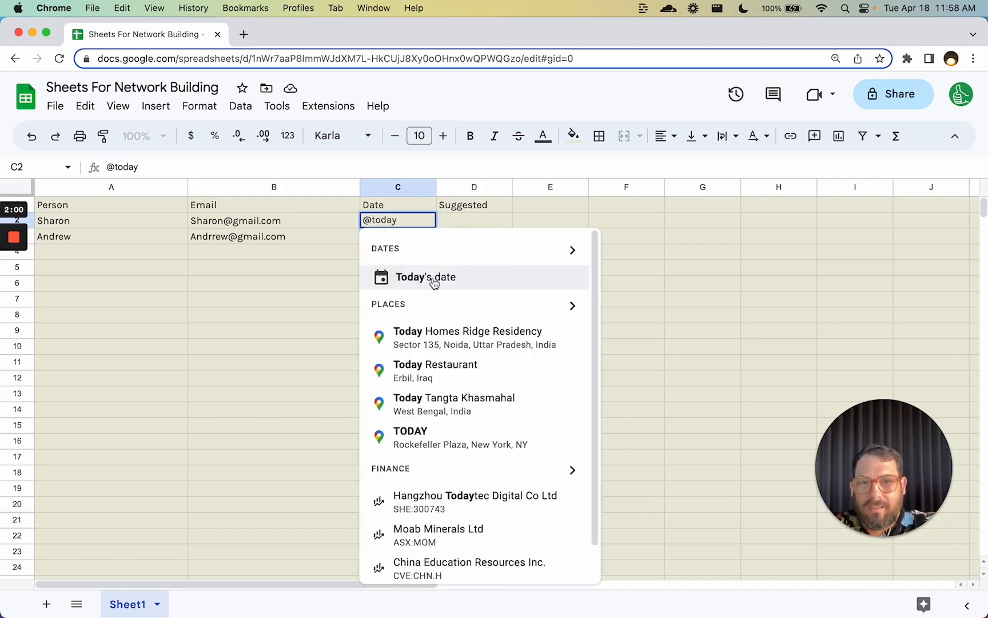
click(426, 277)
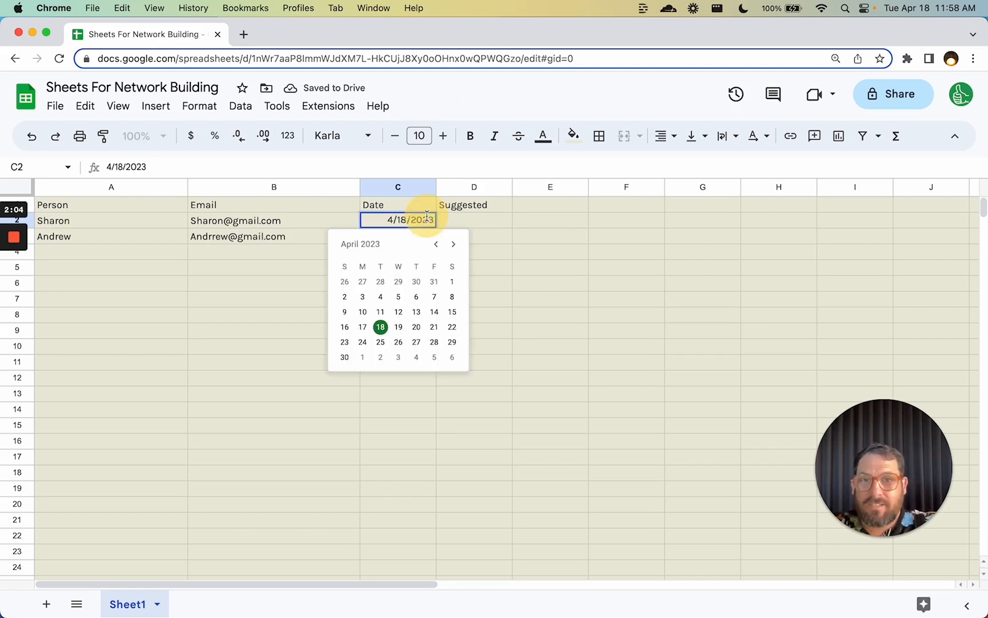
text(=ti)
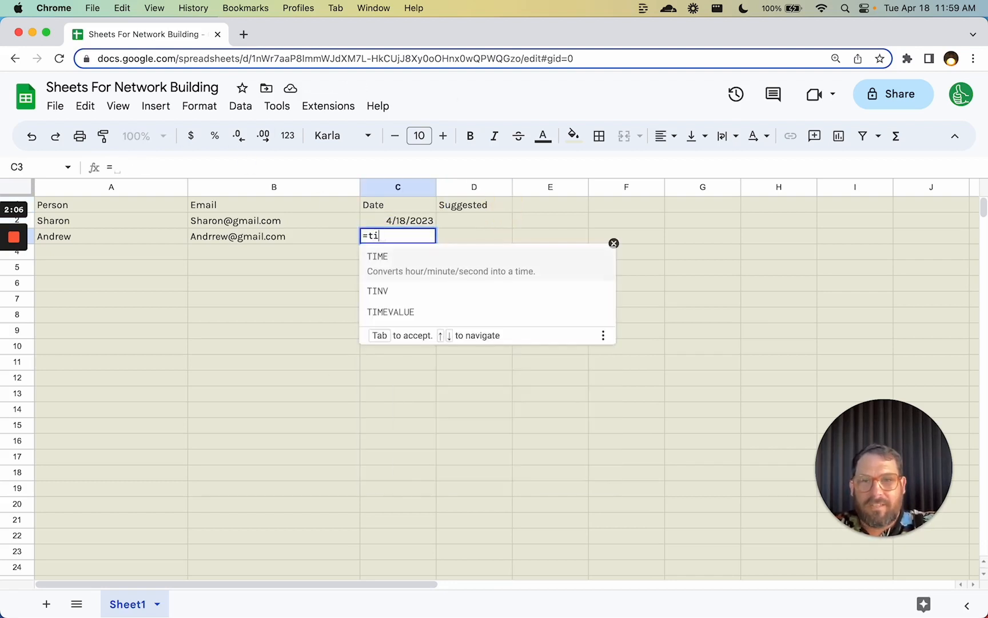
text(oday())
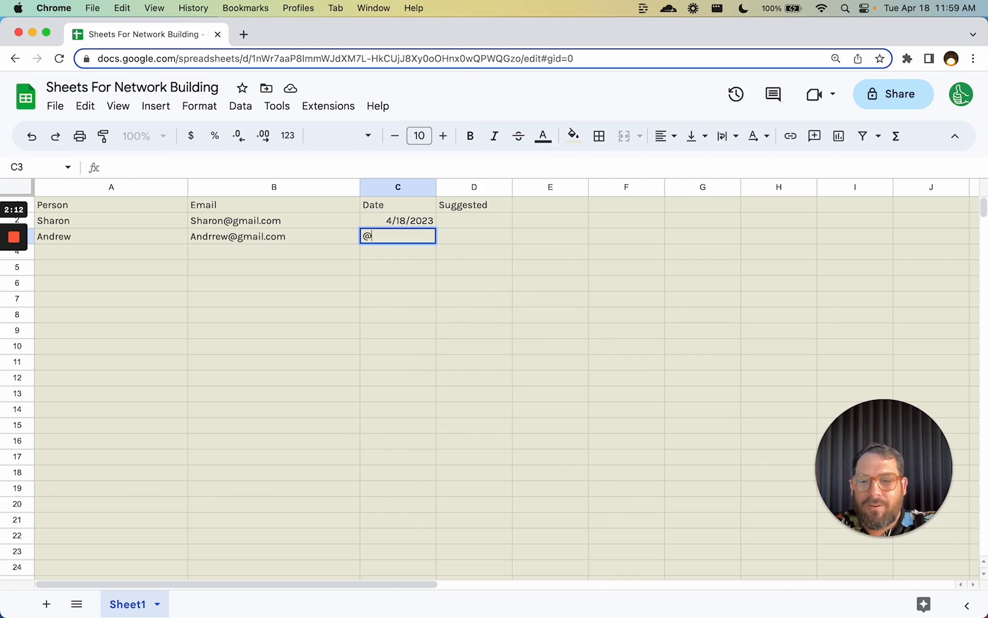
text(today())
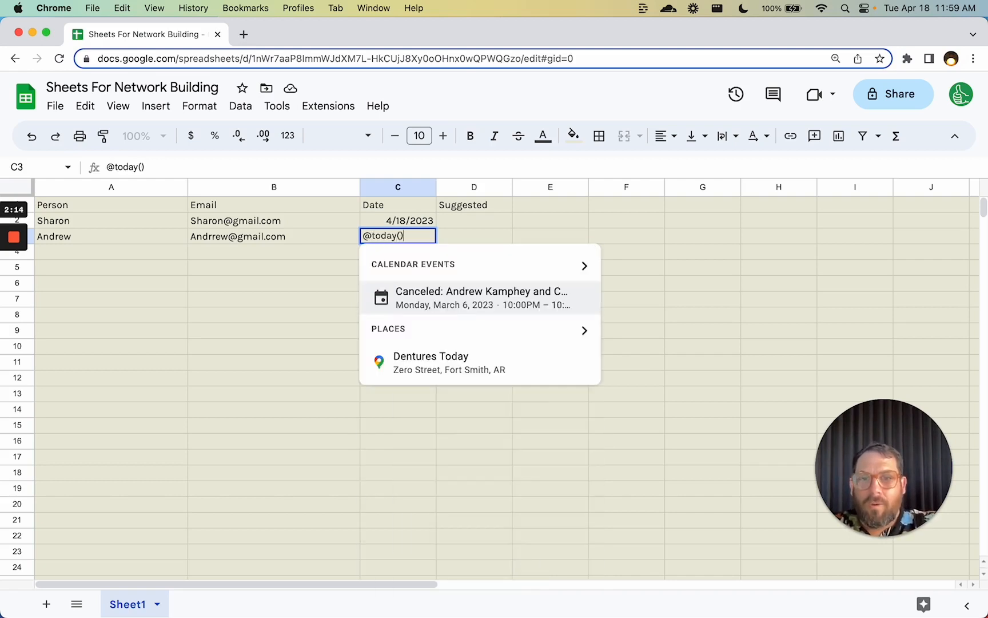
click(430, 363)
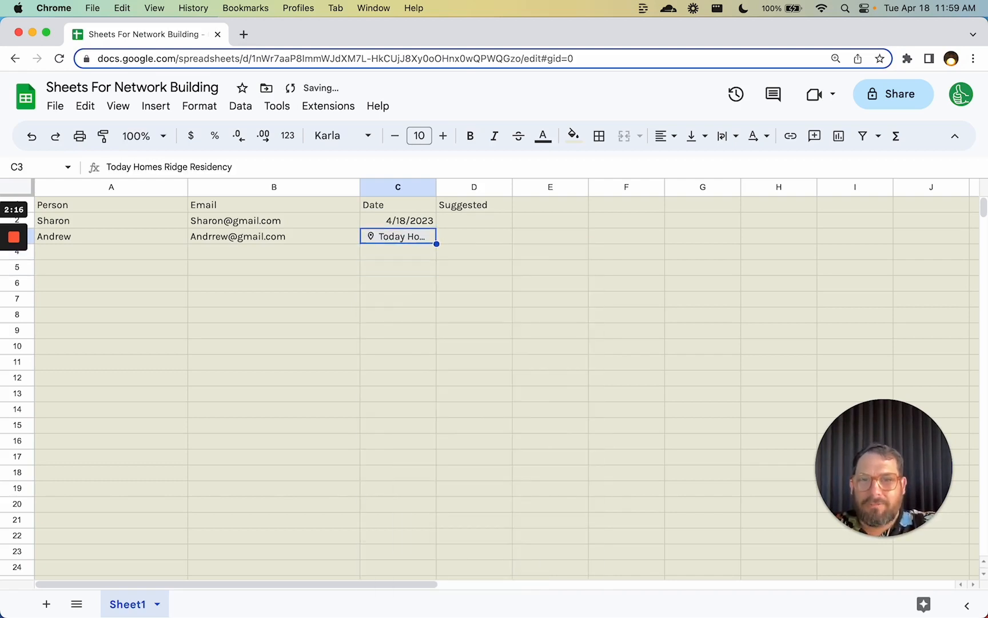
key(Delete)
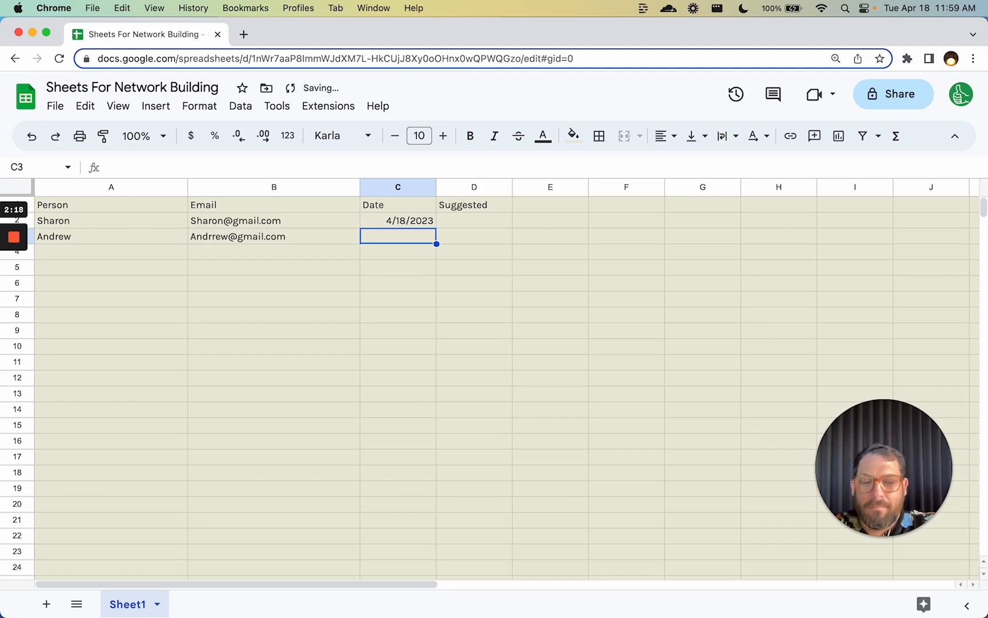
text(@tomorrow)
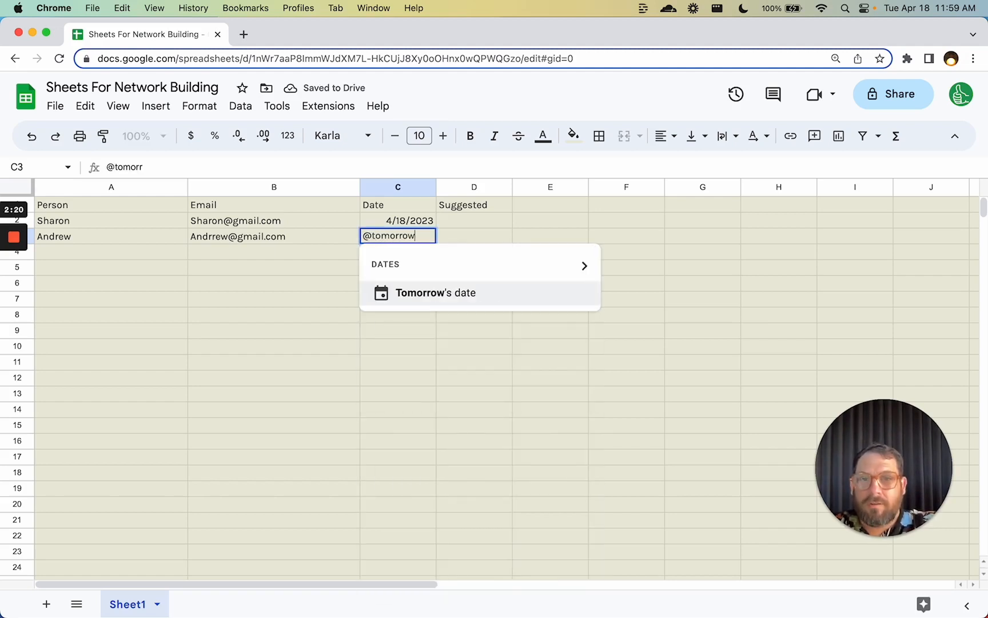
click(436, 292)
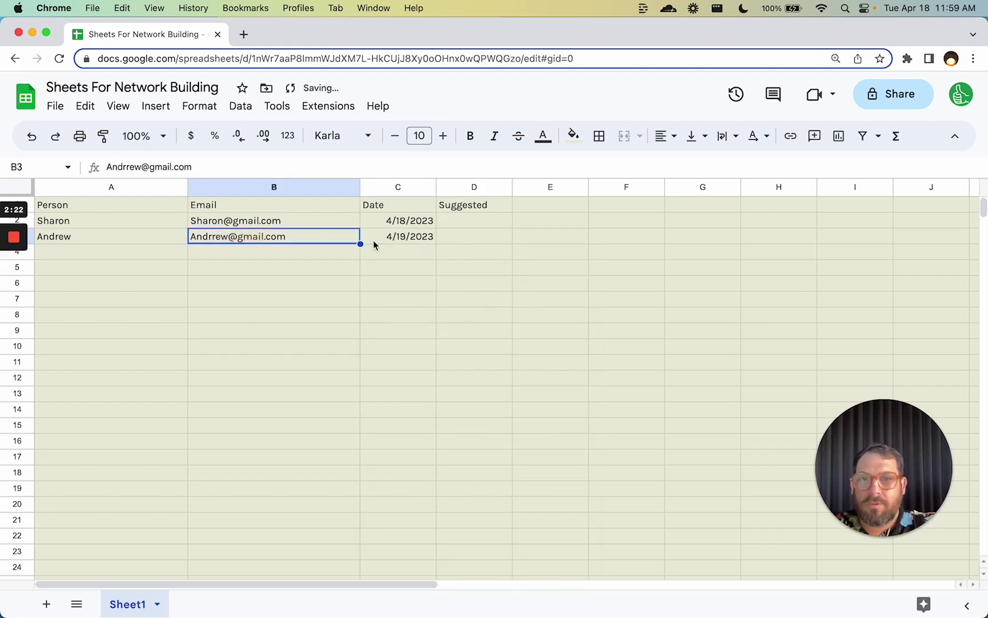
Select the first Suggested cell and widen column D.
click(397, 204)
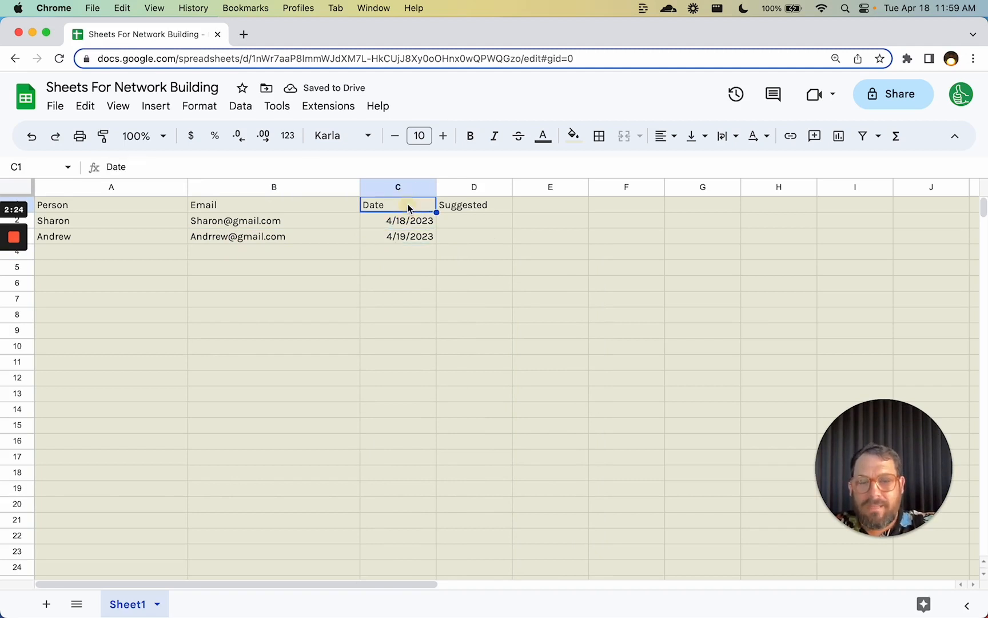
click(474, 220)
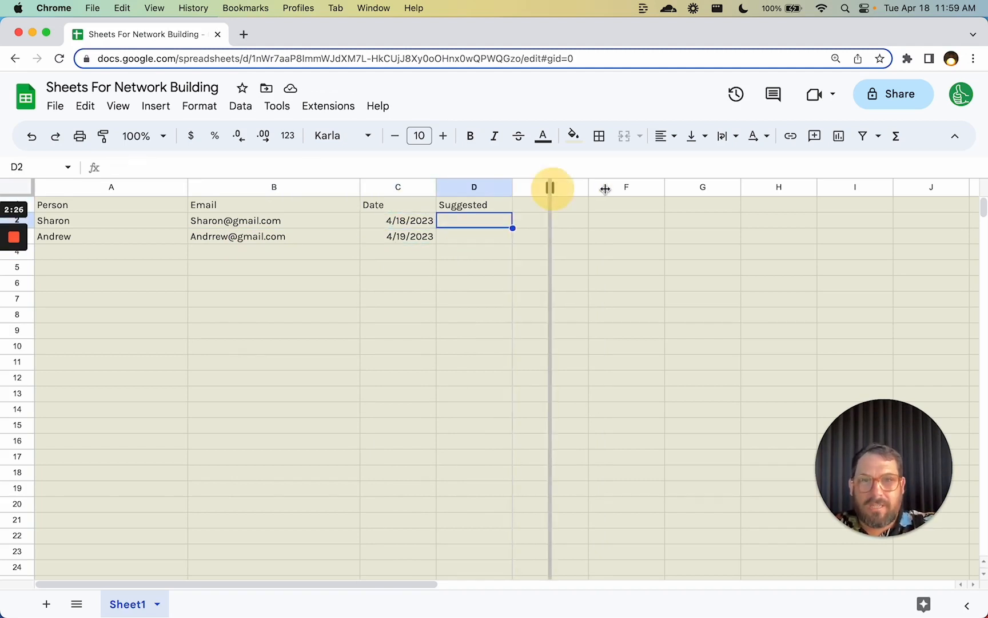
click(110, 266)
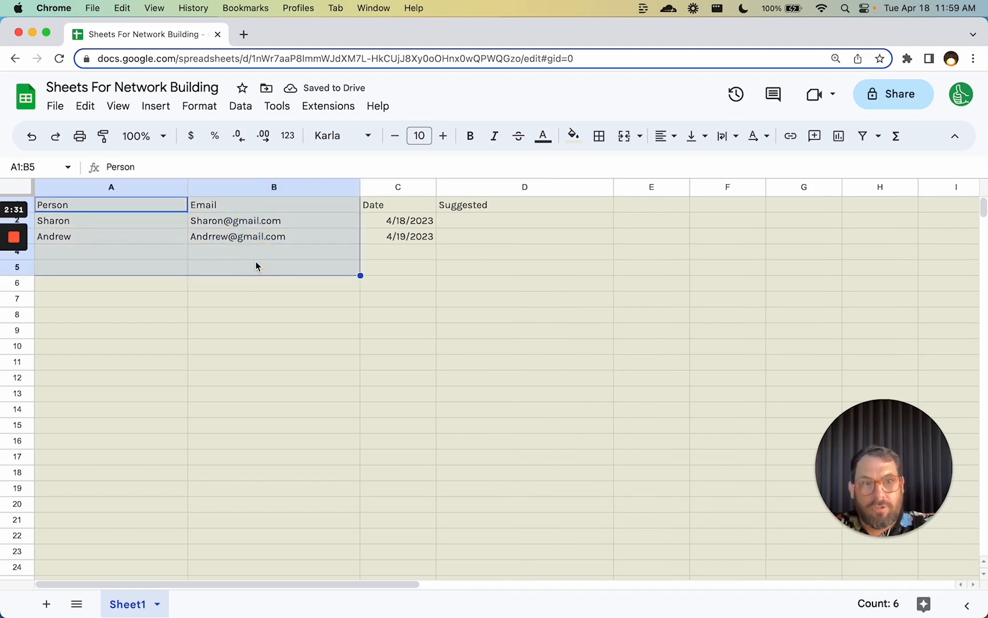
click(273, 299)
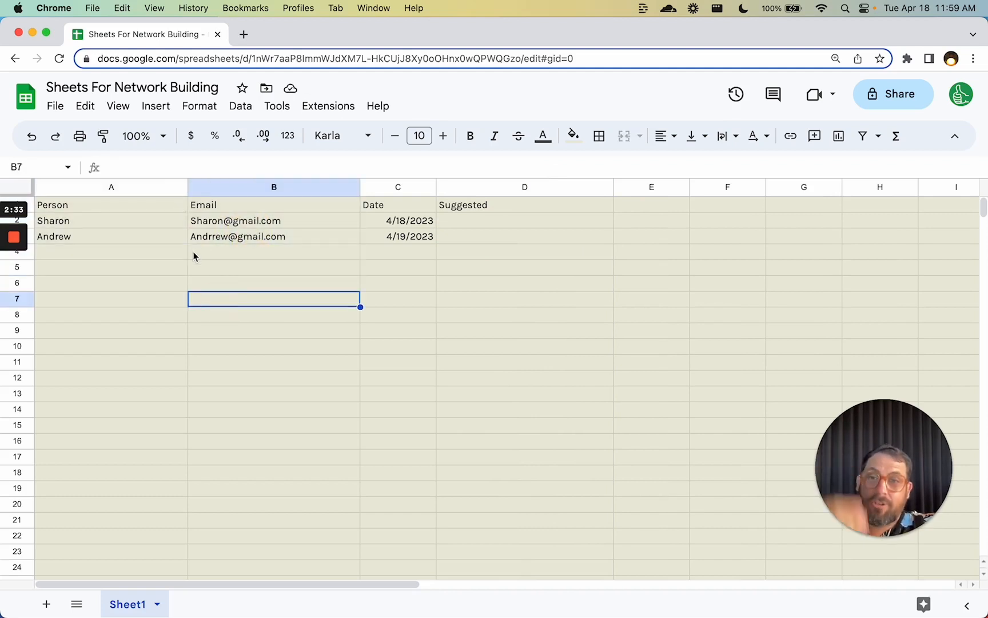
text(@a)
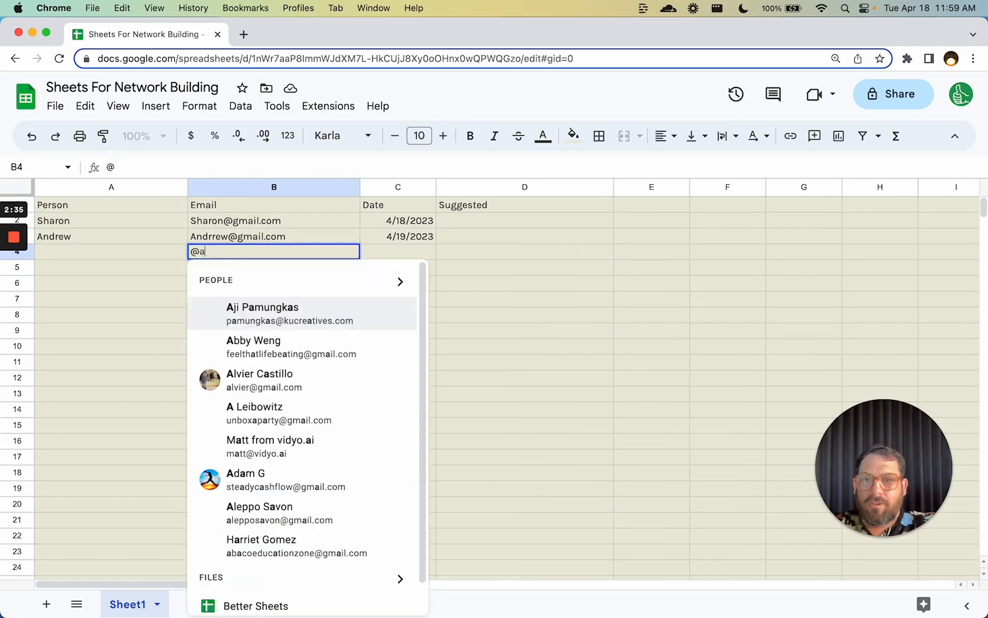
text(ndrew)
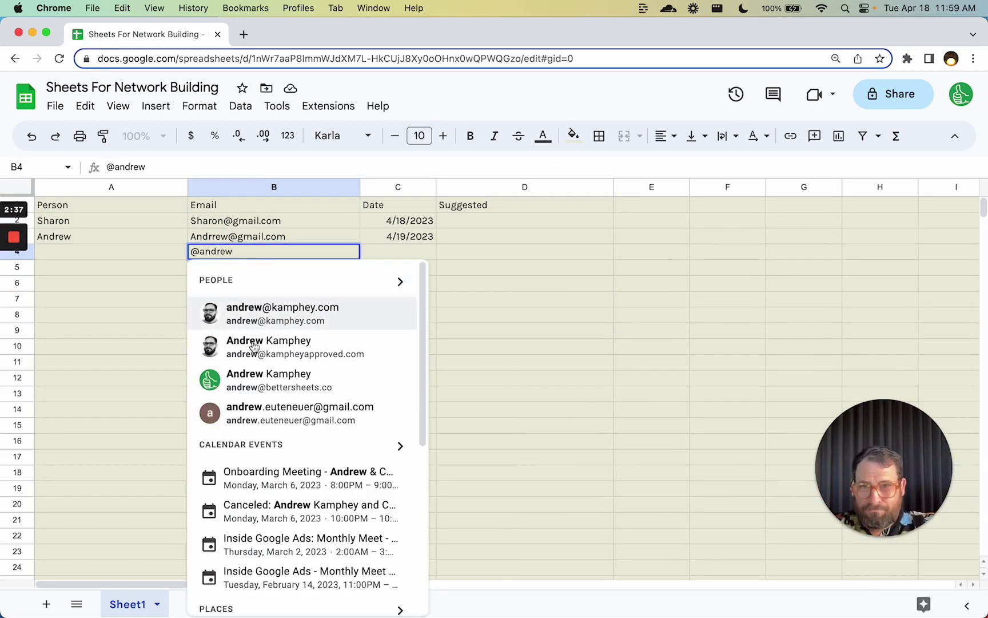
mouse_move(301, 346)
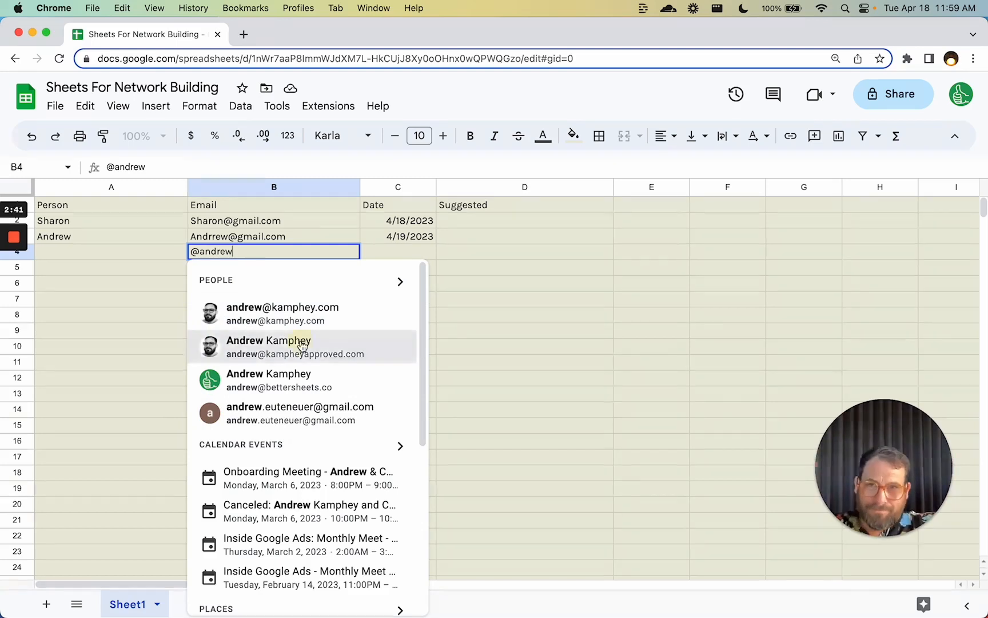
click(294, 346)
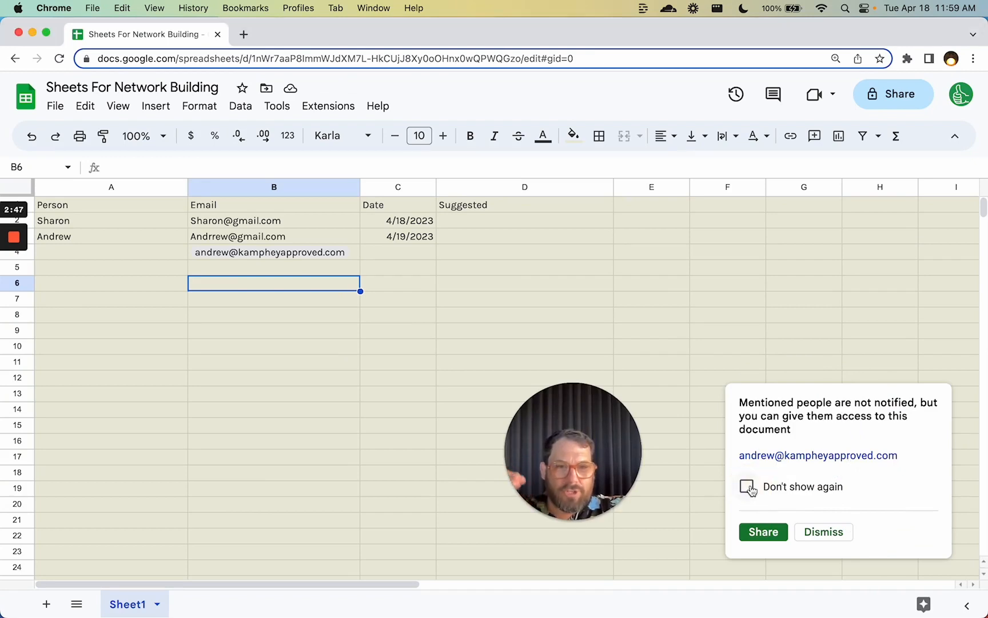
mouse_move(826, 540)
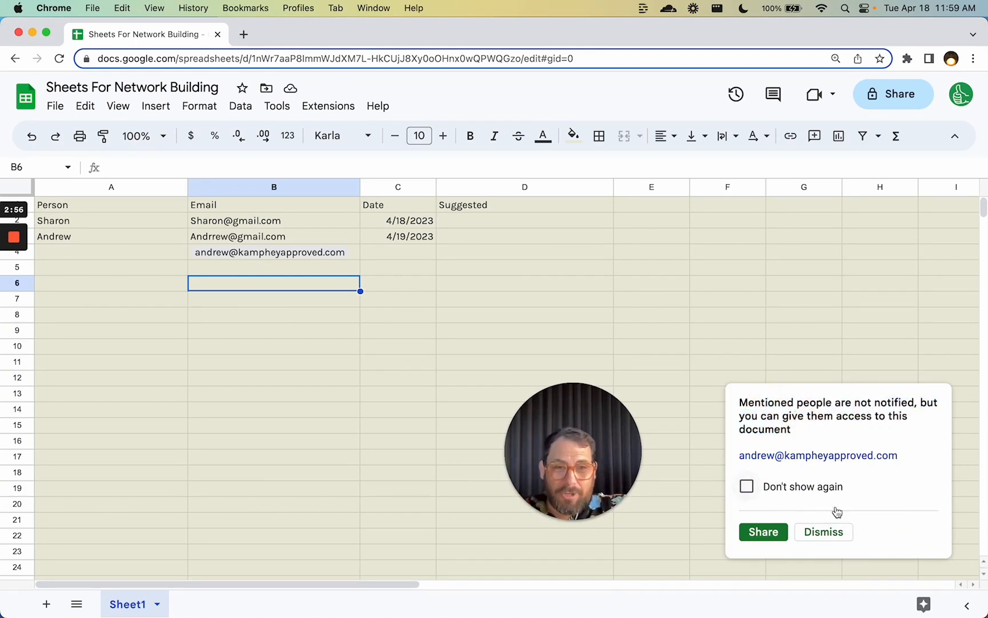
mouse_move(822, 531)
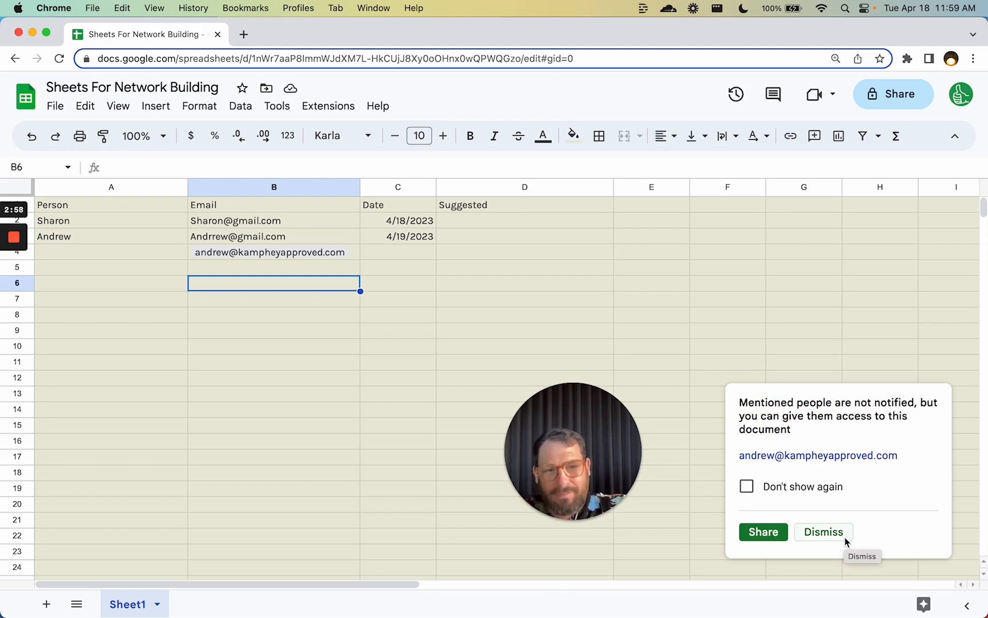
click(823, 531)
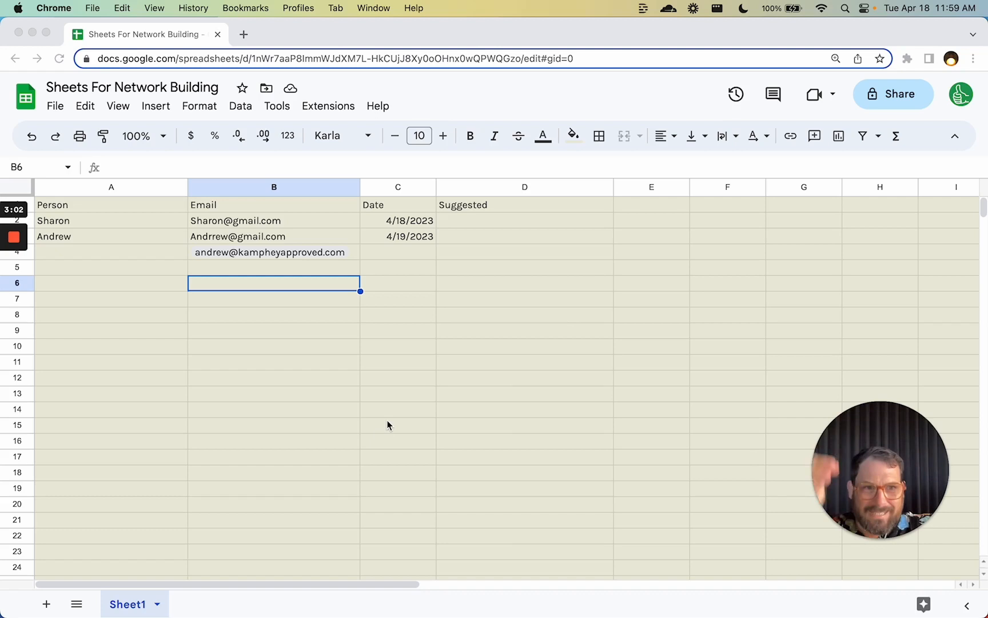
click(270, 252)
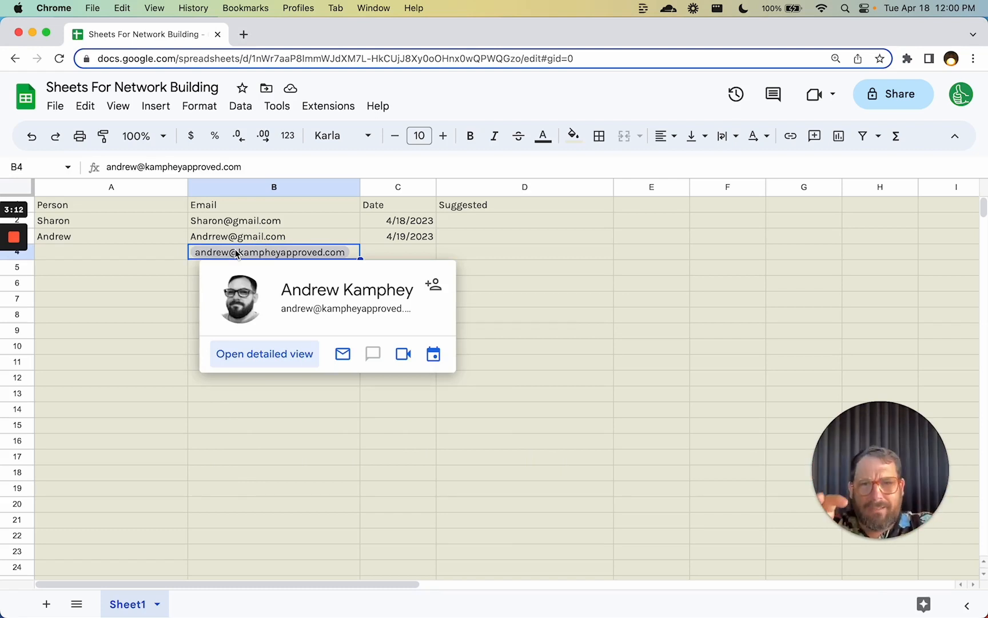
mouse_move(342, 354)
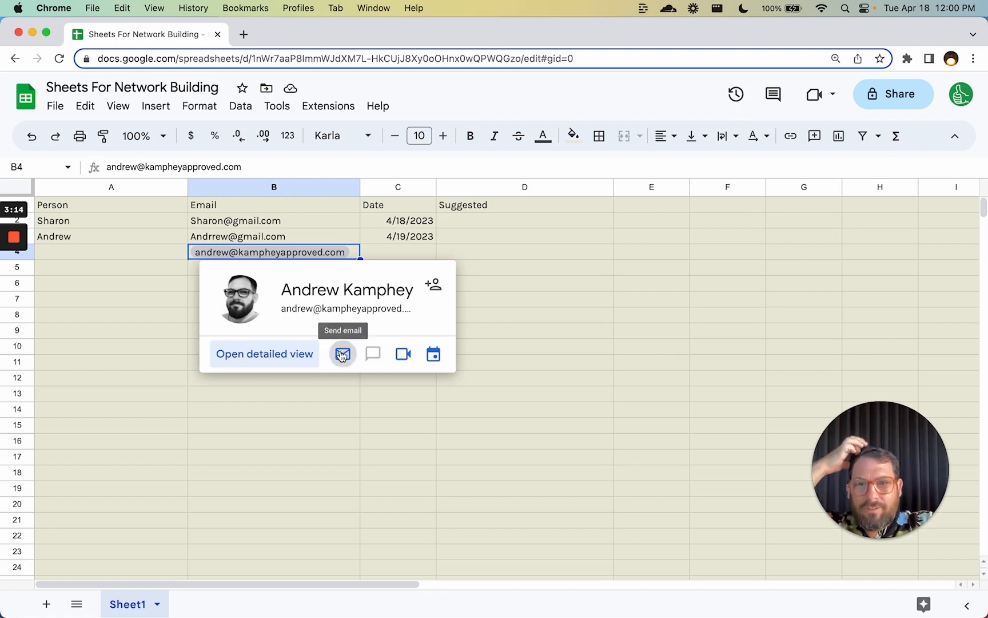
click(342, 354)
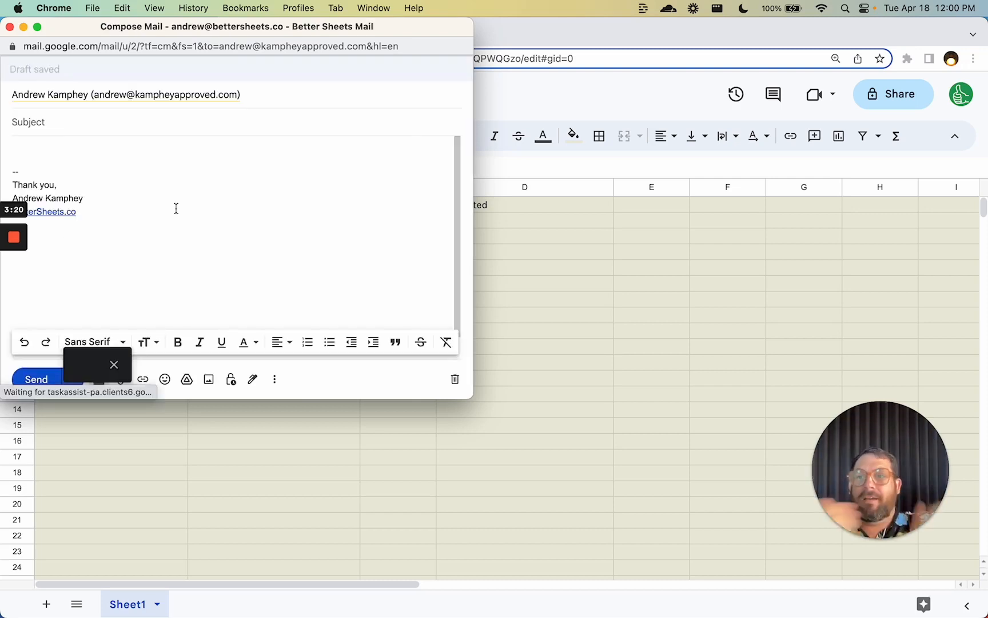
Write a 'Network Building' email asking for one more suggested contact, then discard it.
text(Netw)
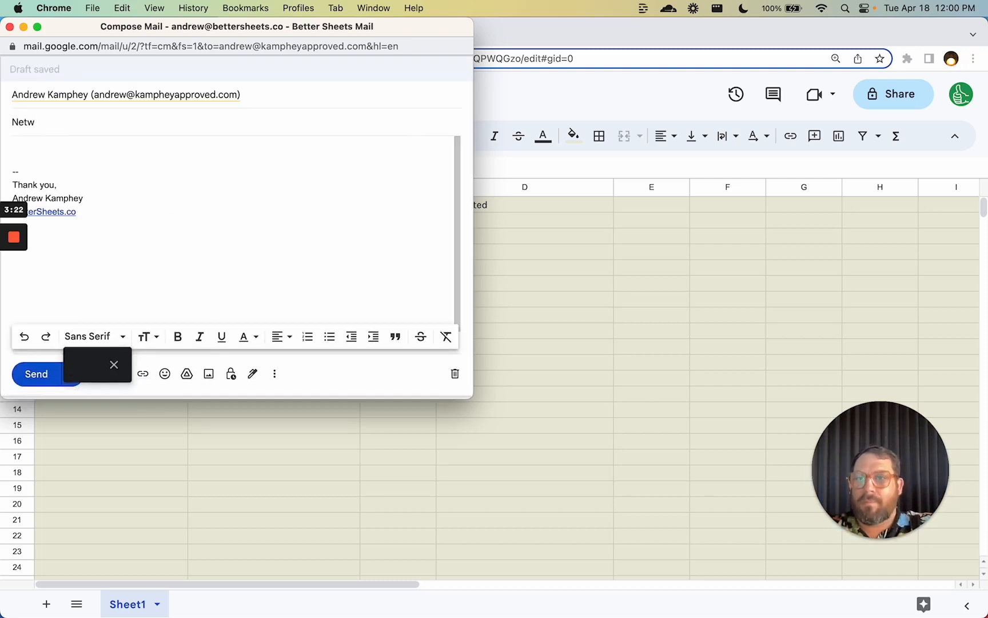
text(ork Building)
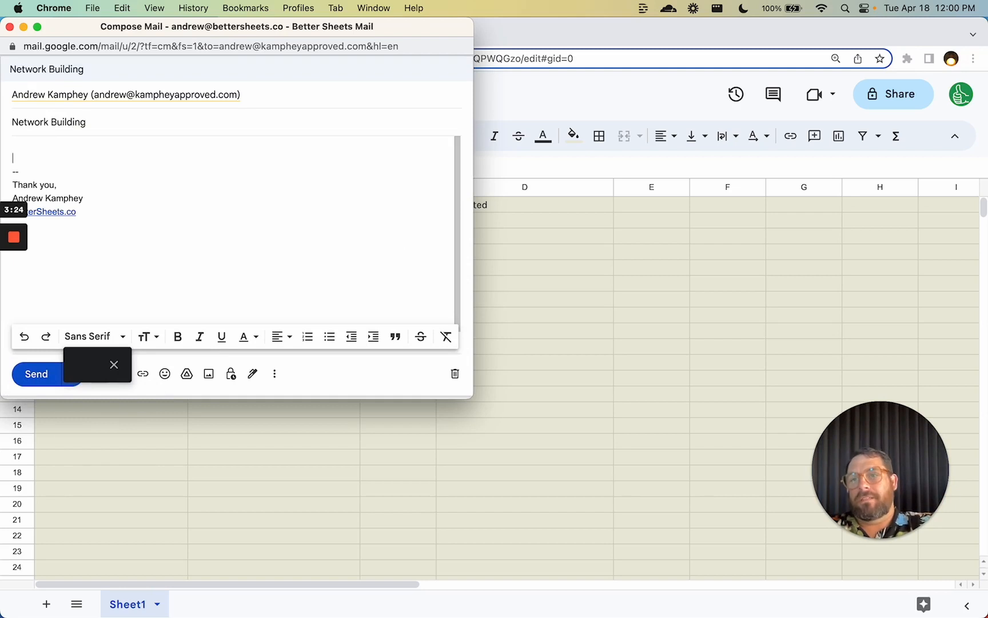
text(Hey we talkea)
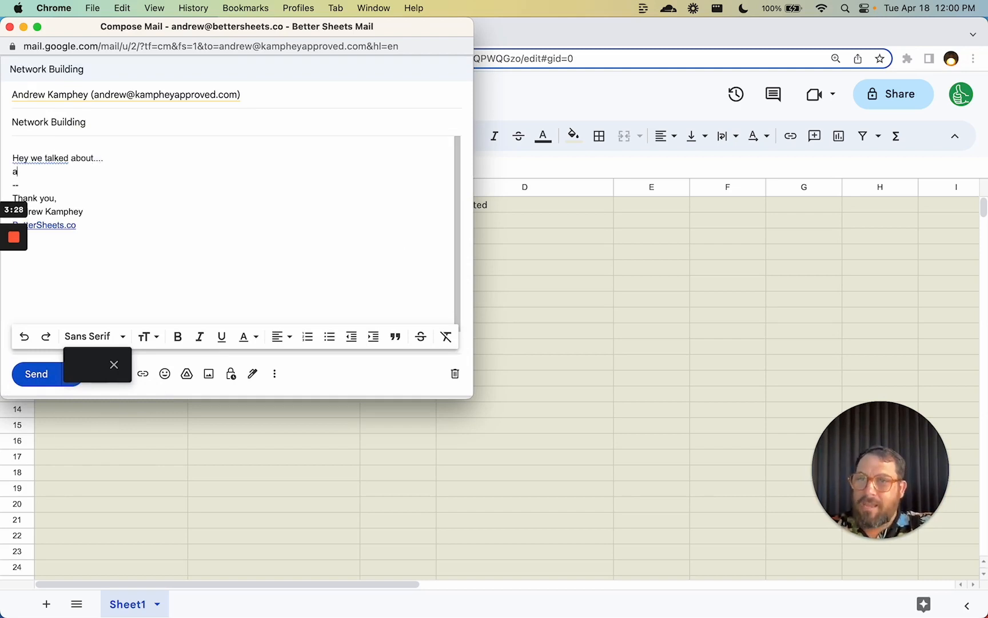
text(nd wanted to know i)
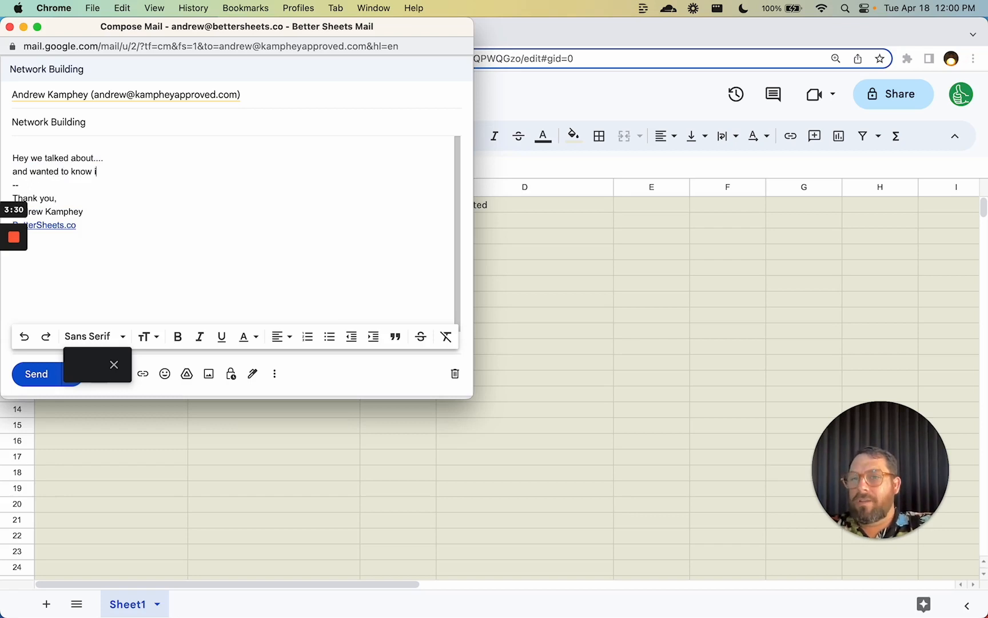
text(if there's)
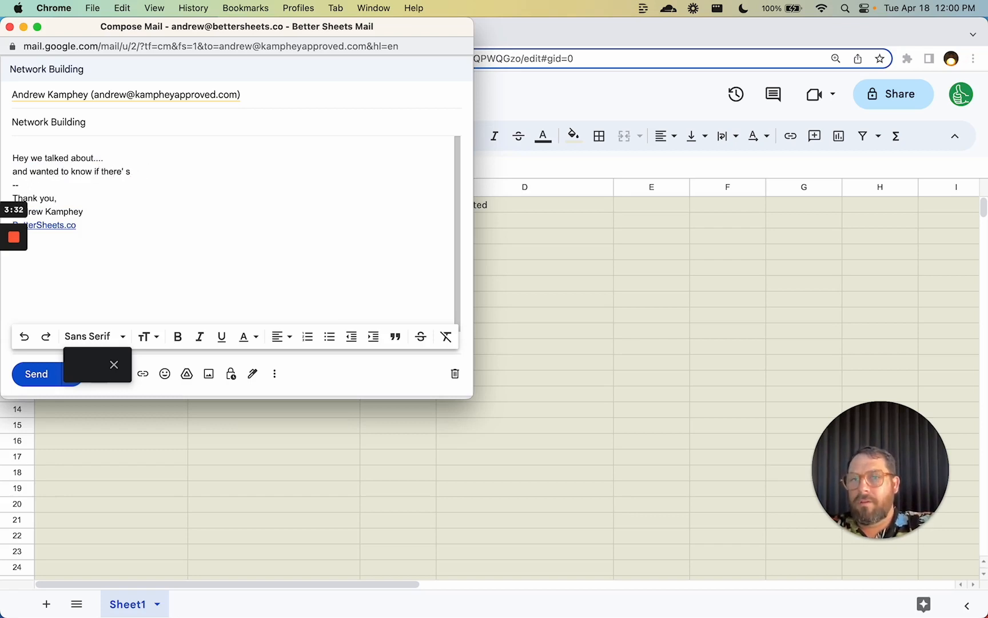
text(one more person you'd suggest I talk to about this...)
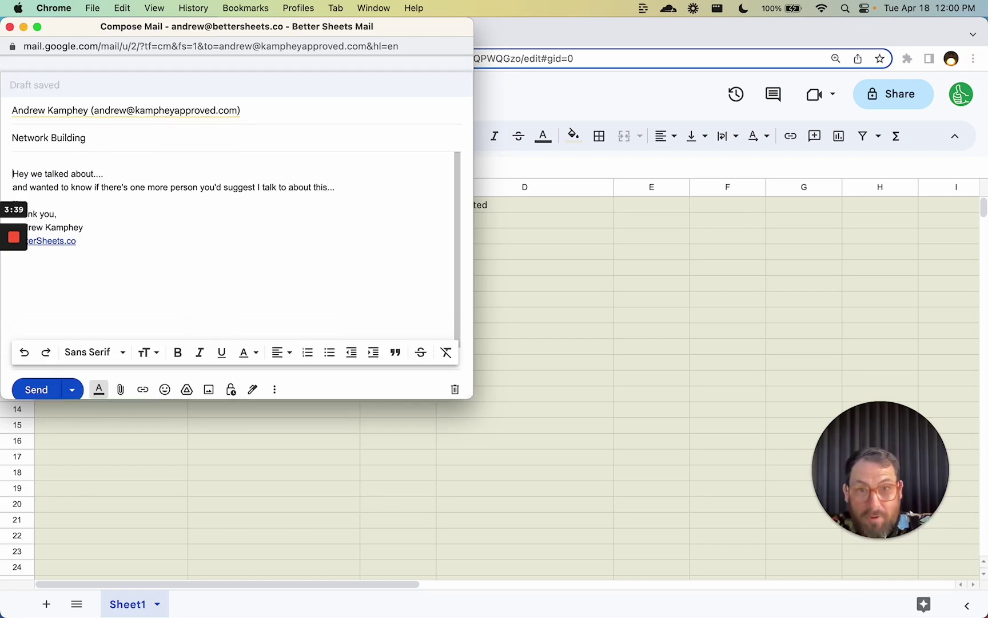
click(455, 389)
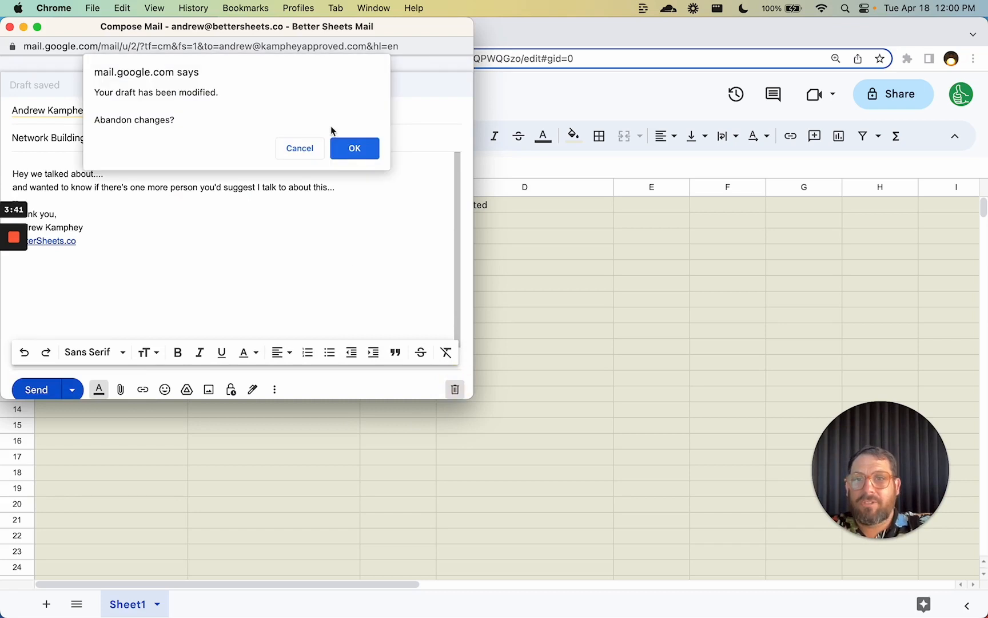
Confirm abandoning the draft, close the contact card, and type a Follow Update header.
click(354, 148)
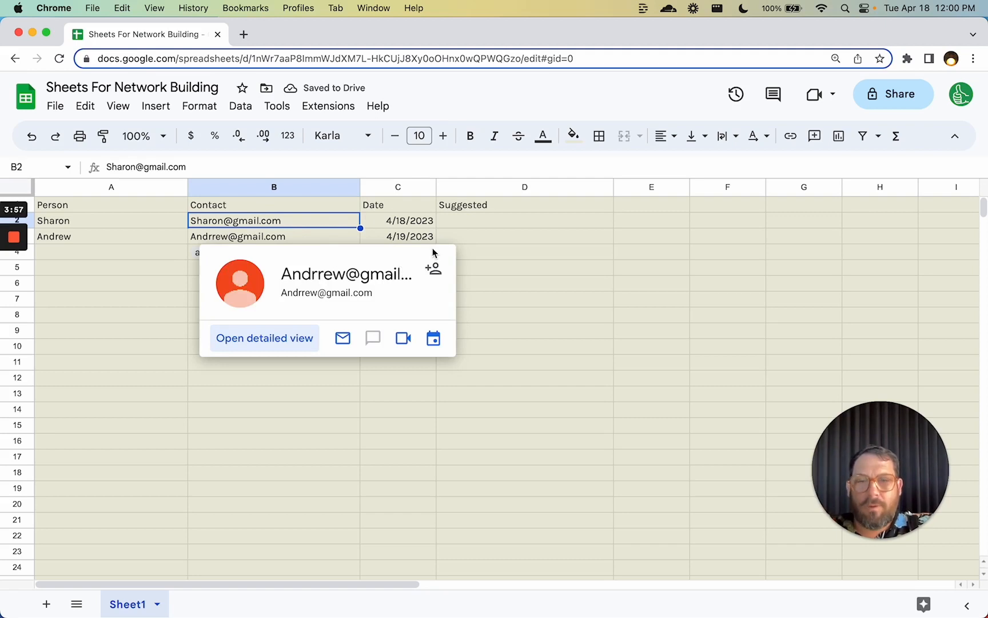
click(525, 252)
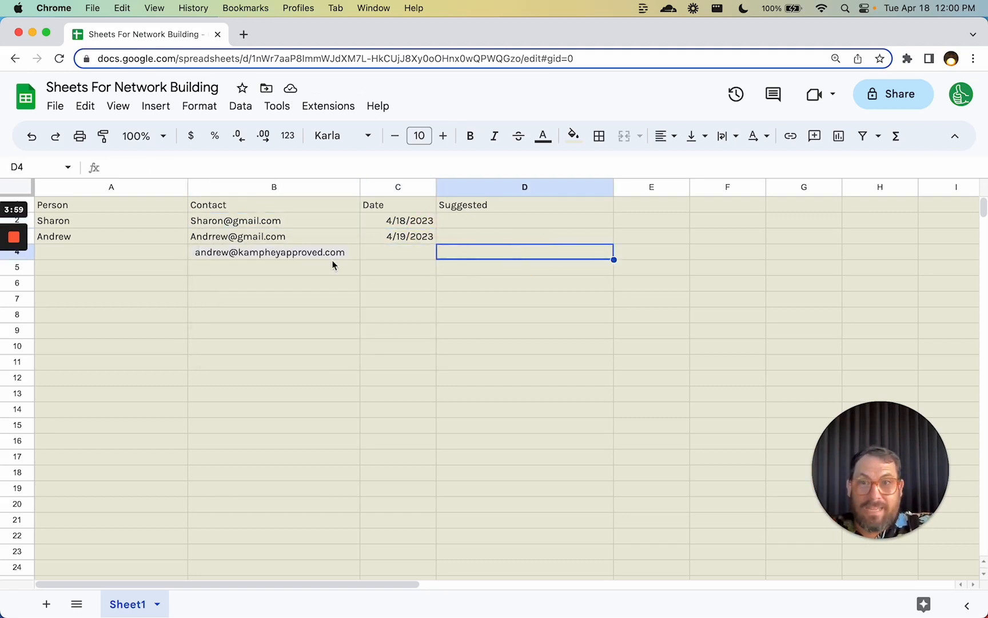
click(397, 204)
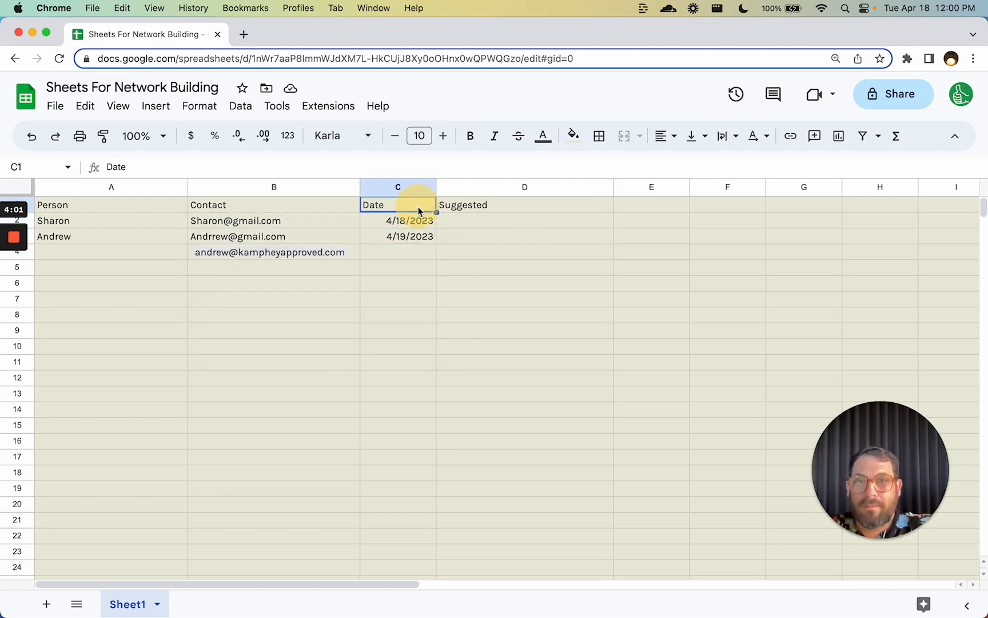
text(Follow UPd)
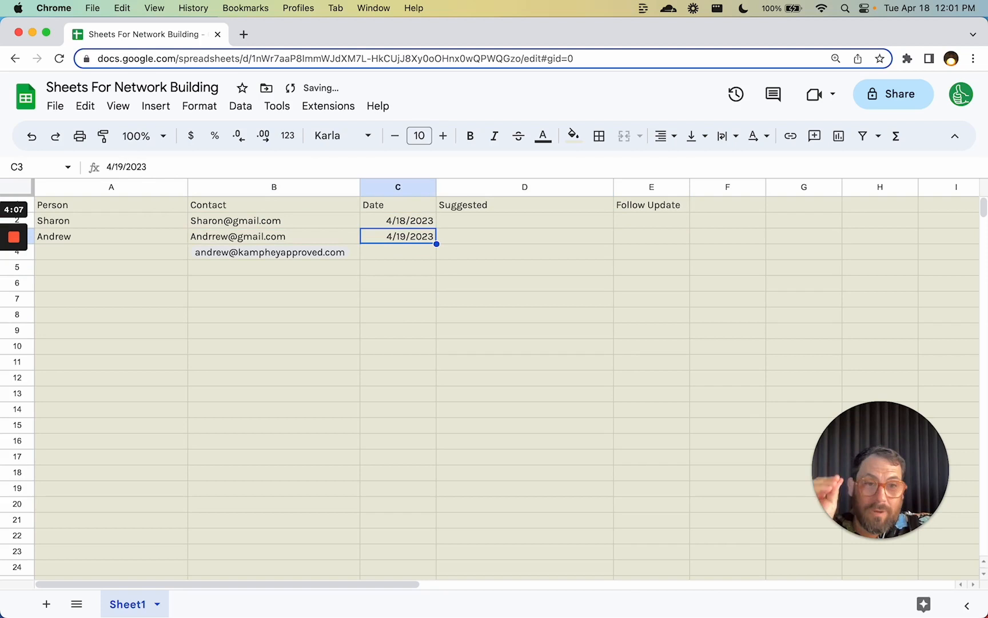
click(397, 205)
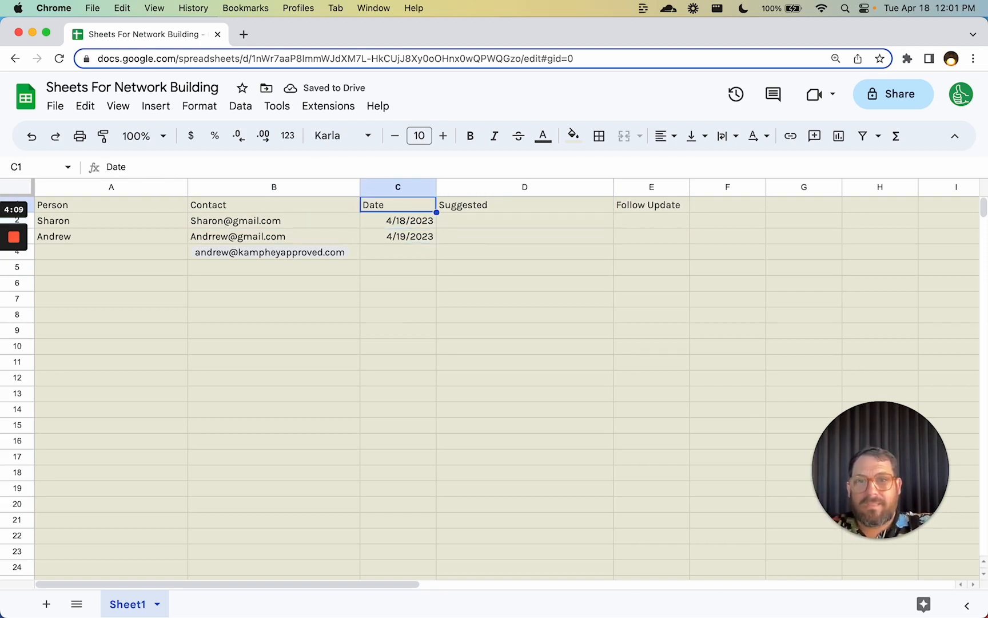
text(Meet Date)
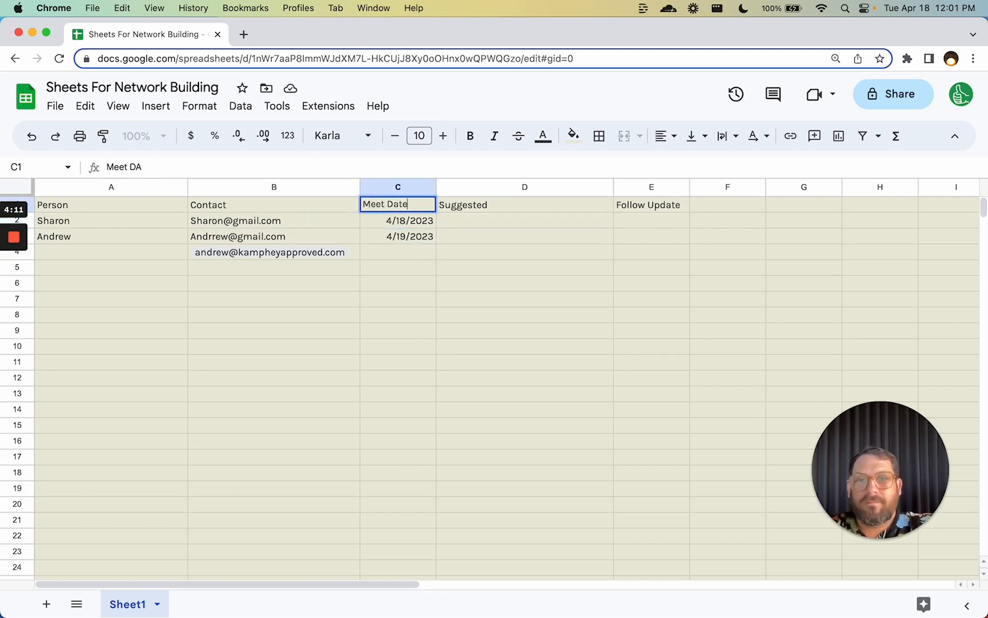
click(650, 266)
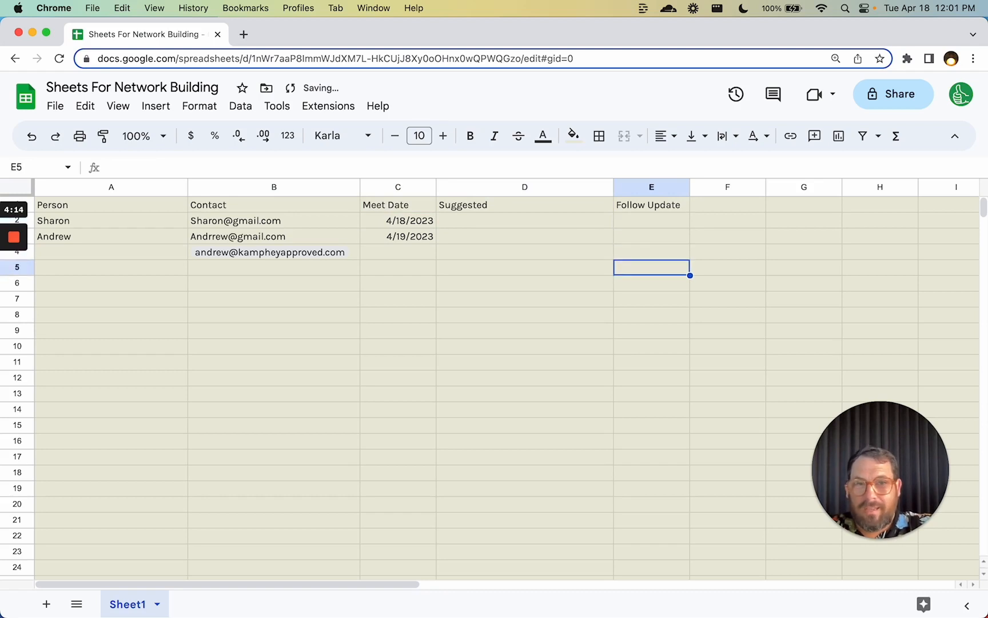
text(@t)
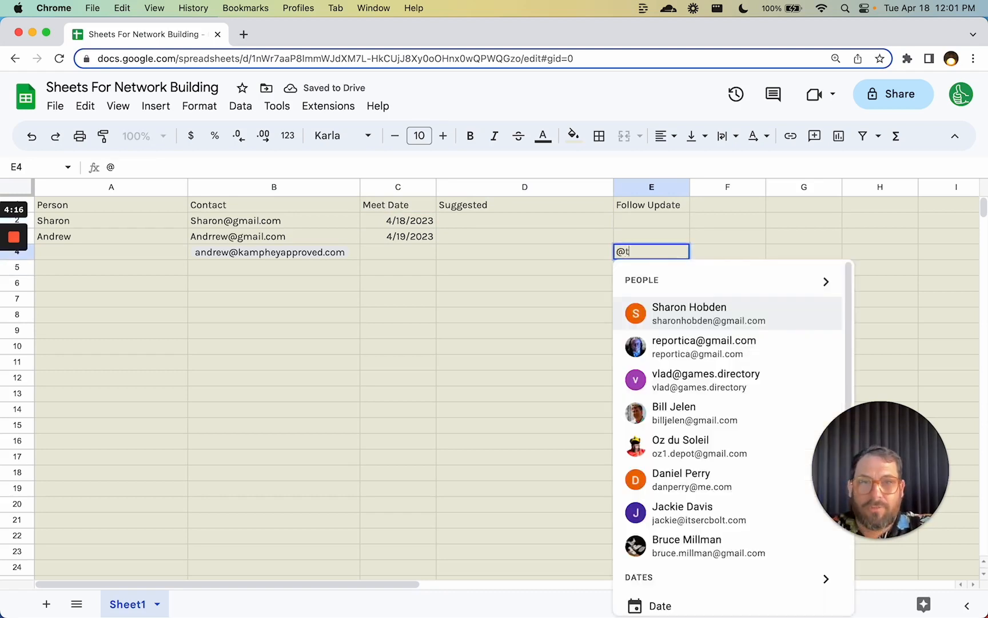
text(oday()
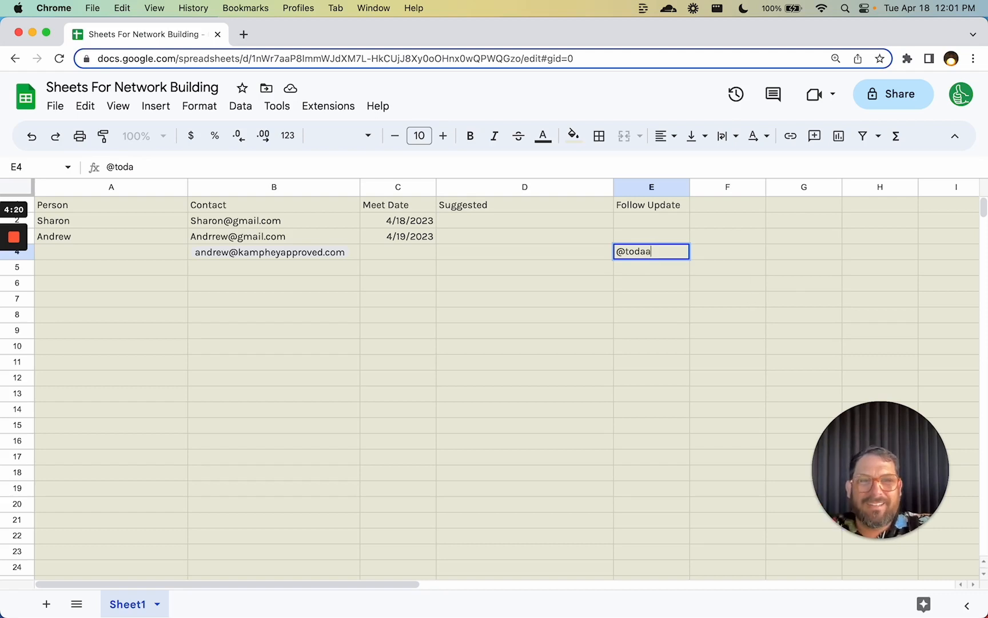
text(y)
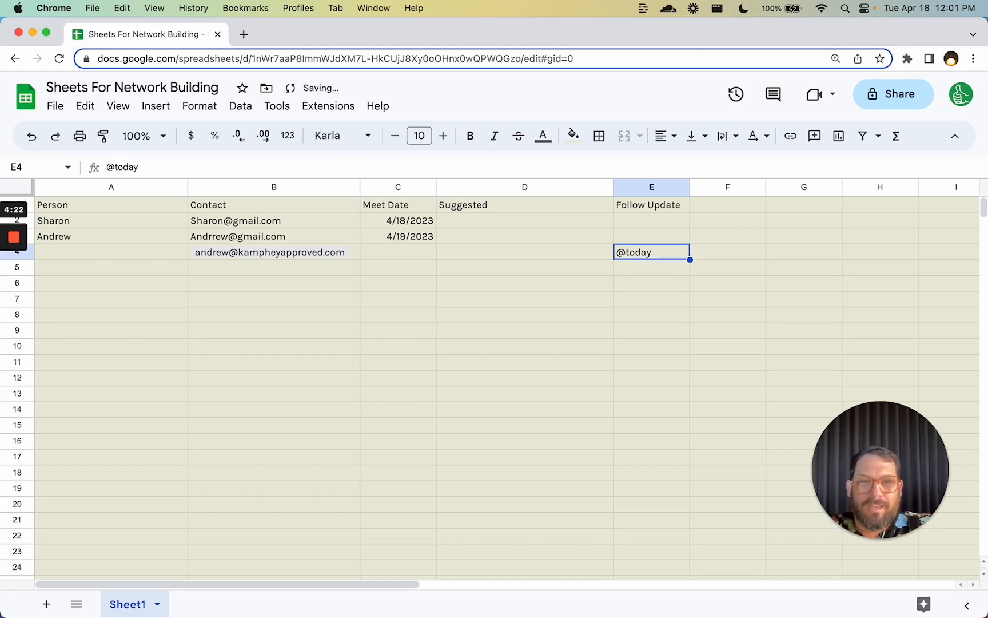
text(@d)
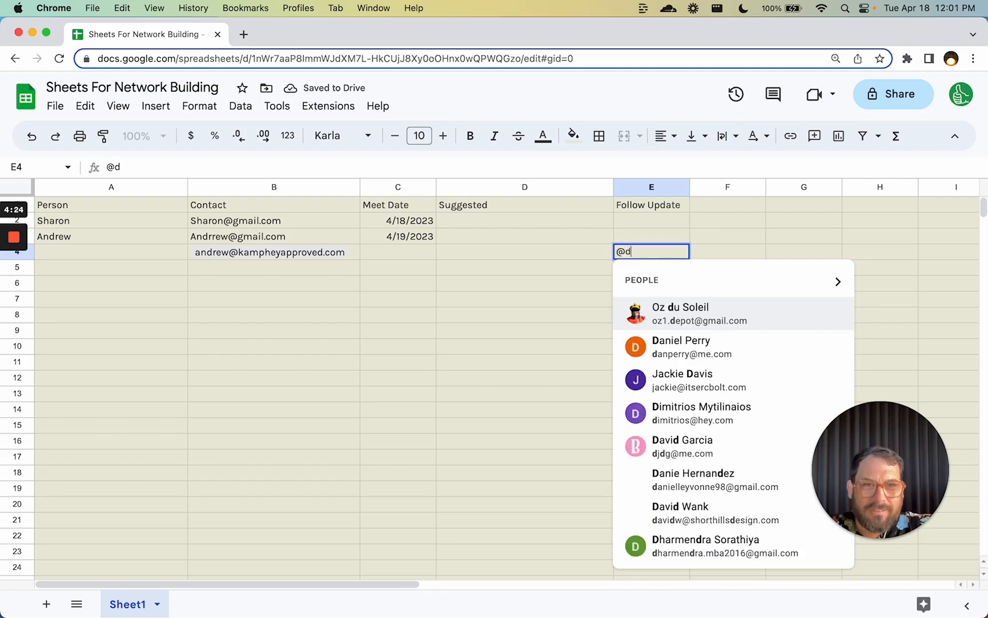
key(Escape)
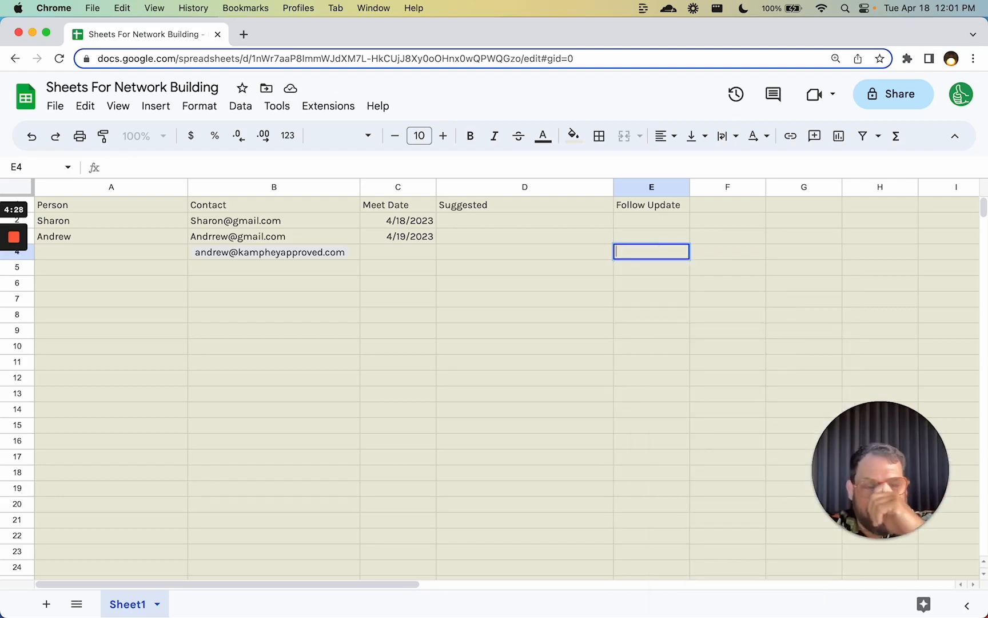
text(@t)
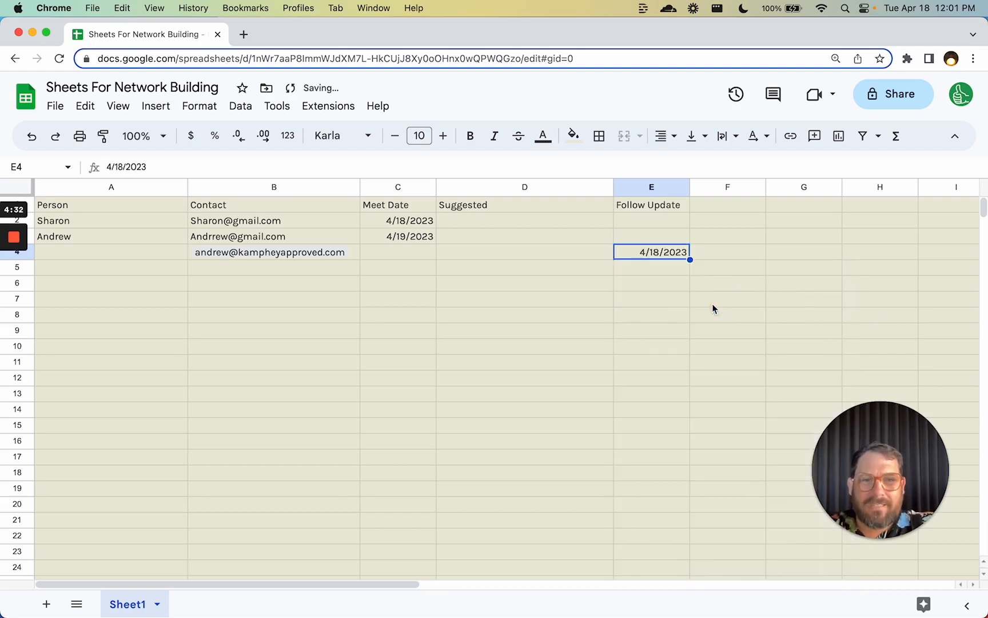
text(@dat)
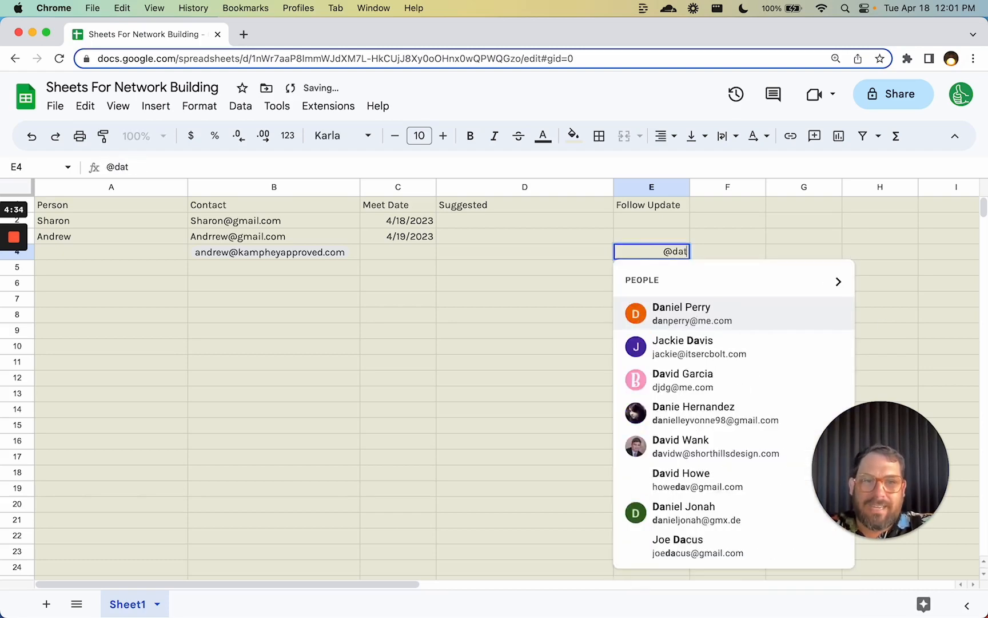
text(e)
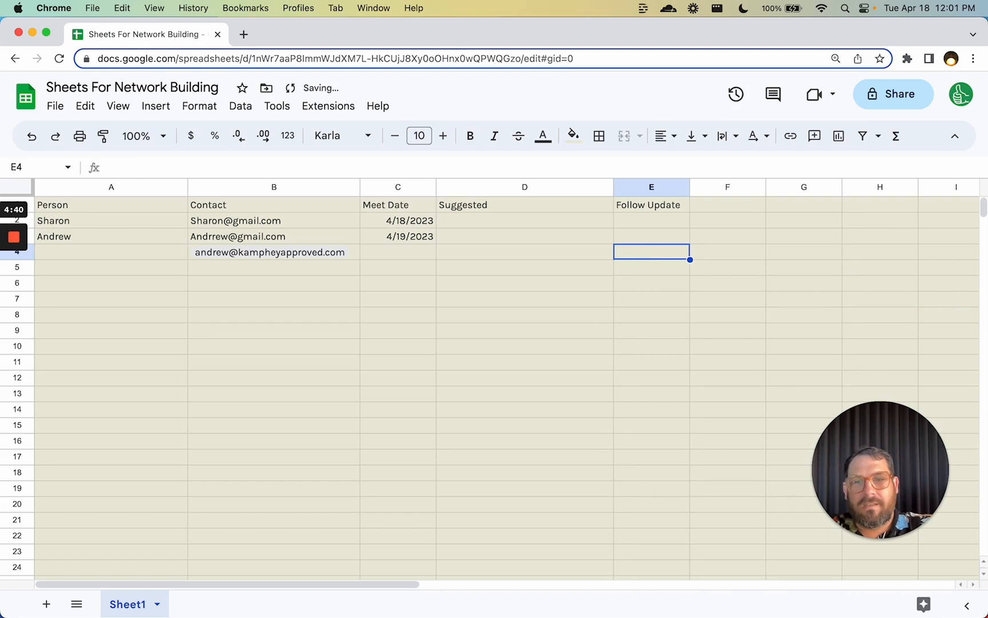
Delete the Person column, then select cell B4.
click(111, 187)
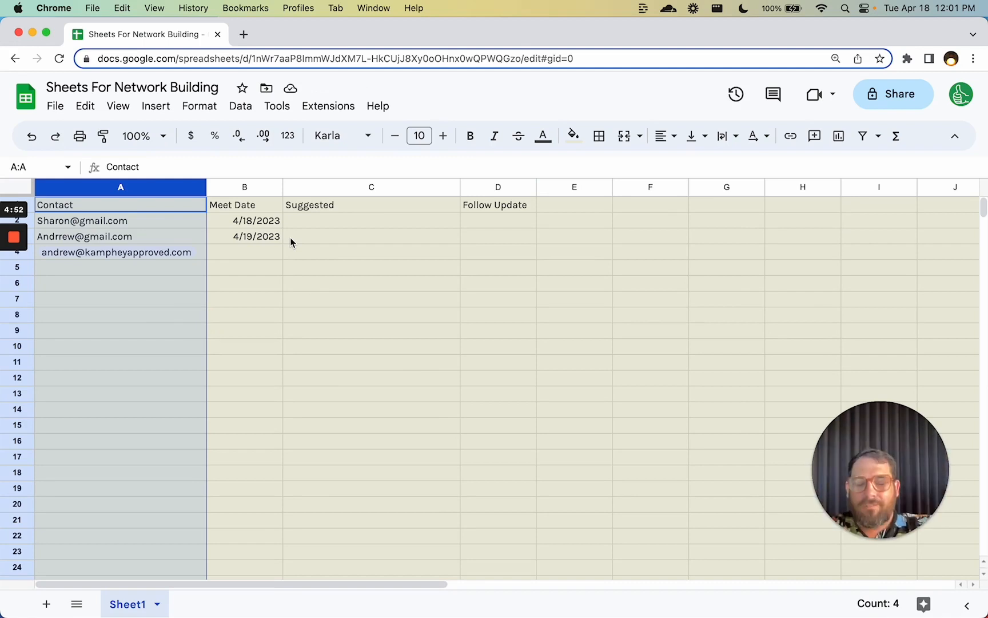
click(245, 252)
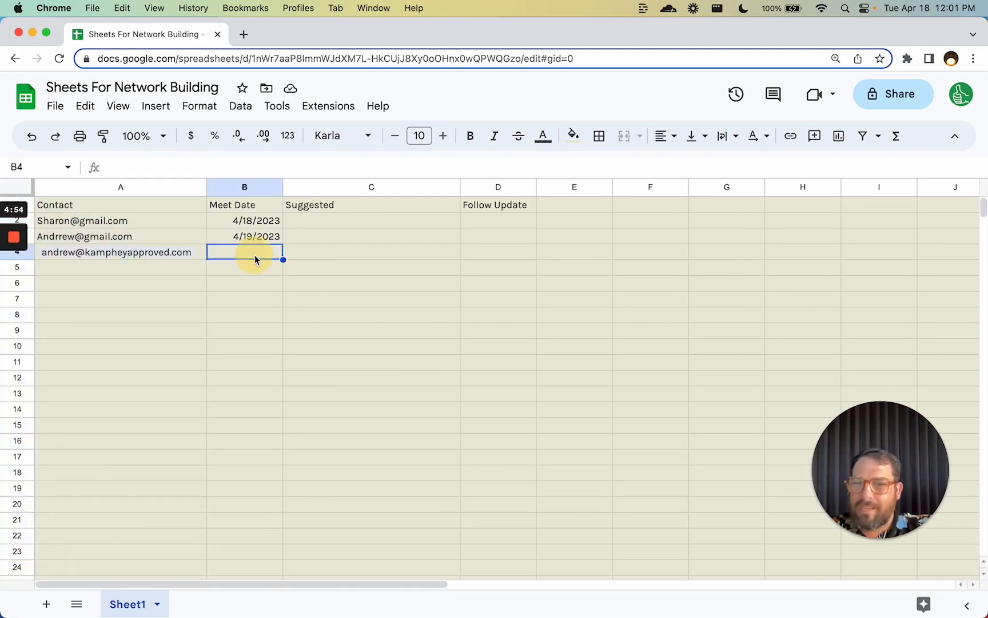
click(116, 252)
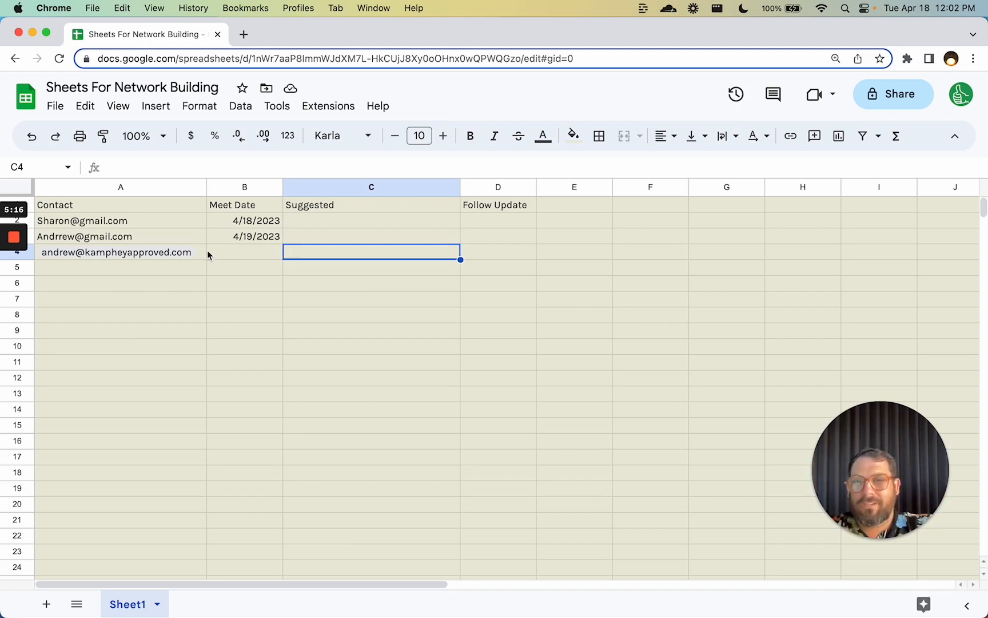
click(244, 252)
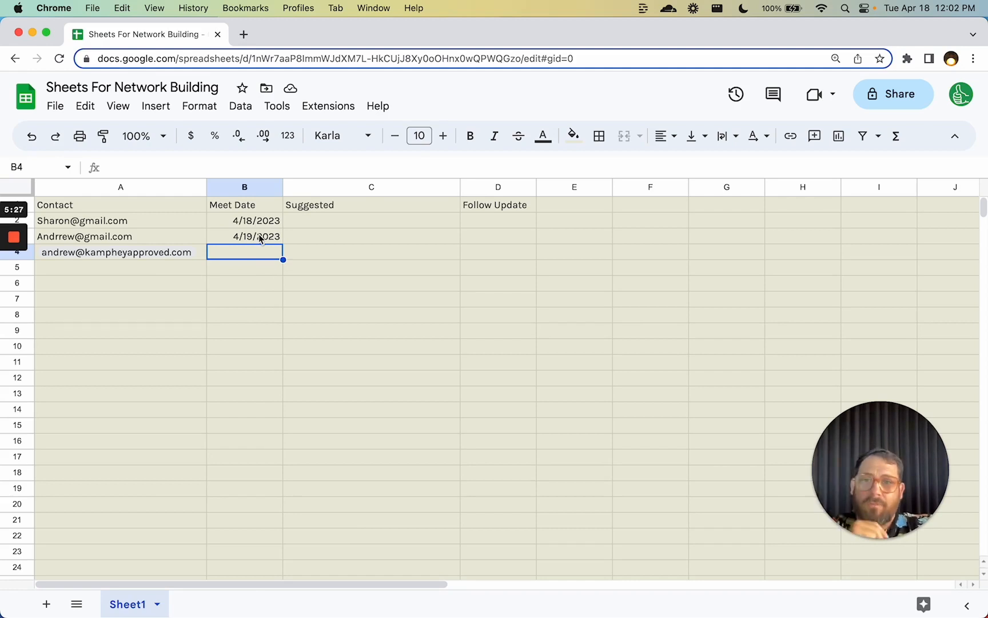
click(370, 220)
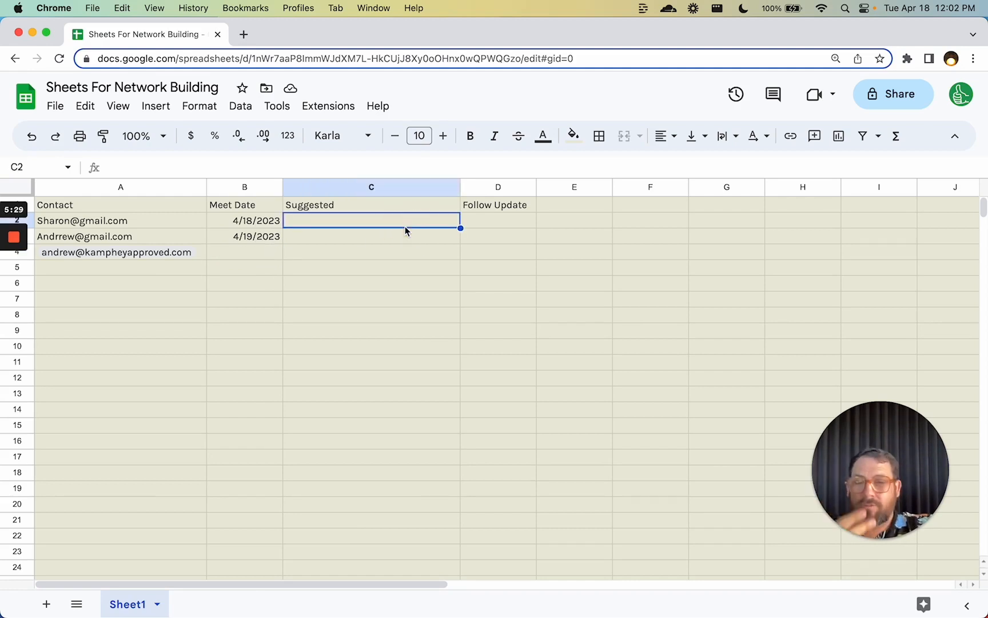
mouse_move(392, 246)
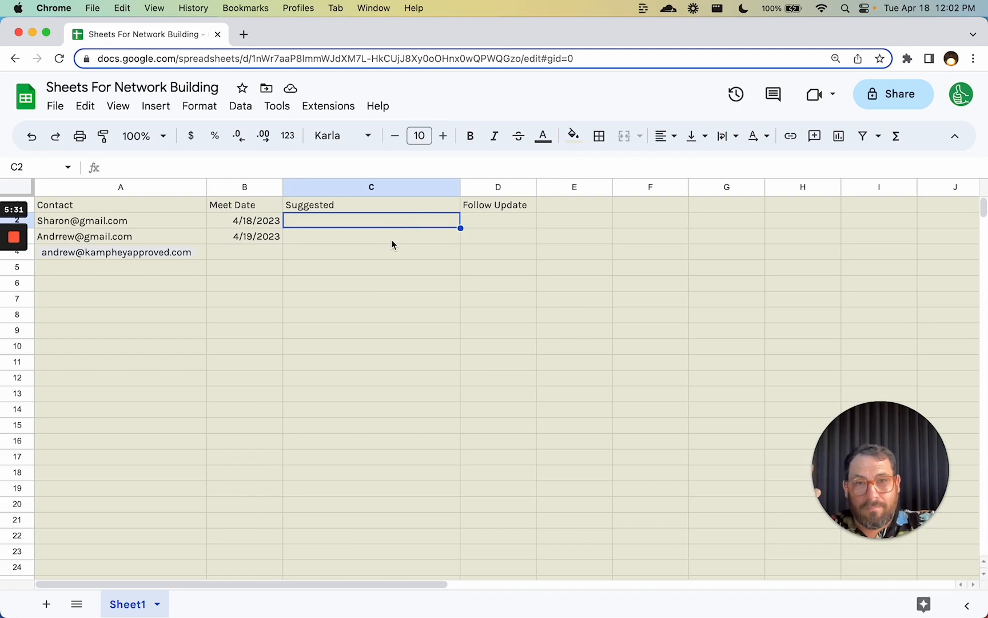
mouse_move(461, 247)
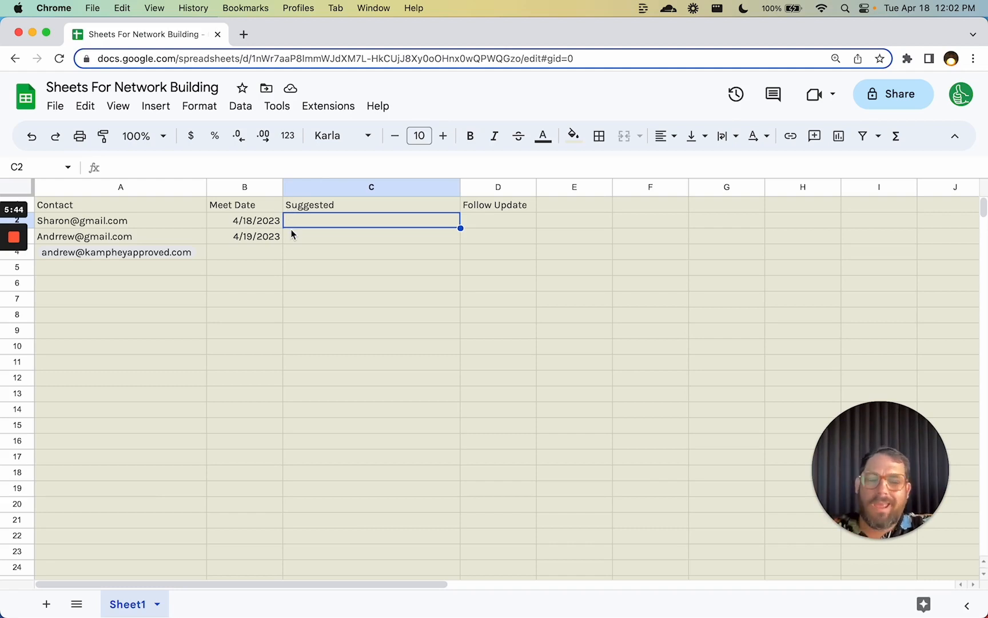
mouse_move(267, 259)
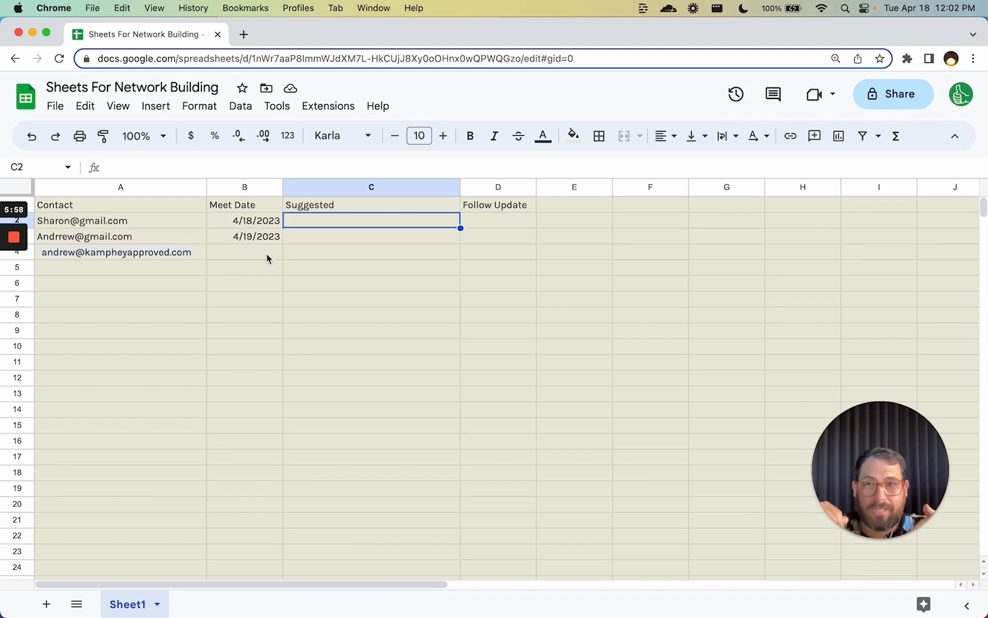
mouse_move(194, 229)
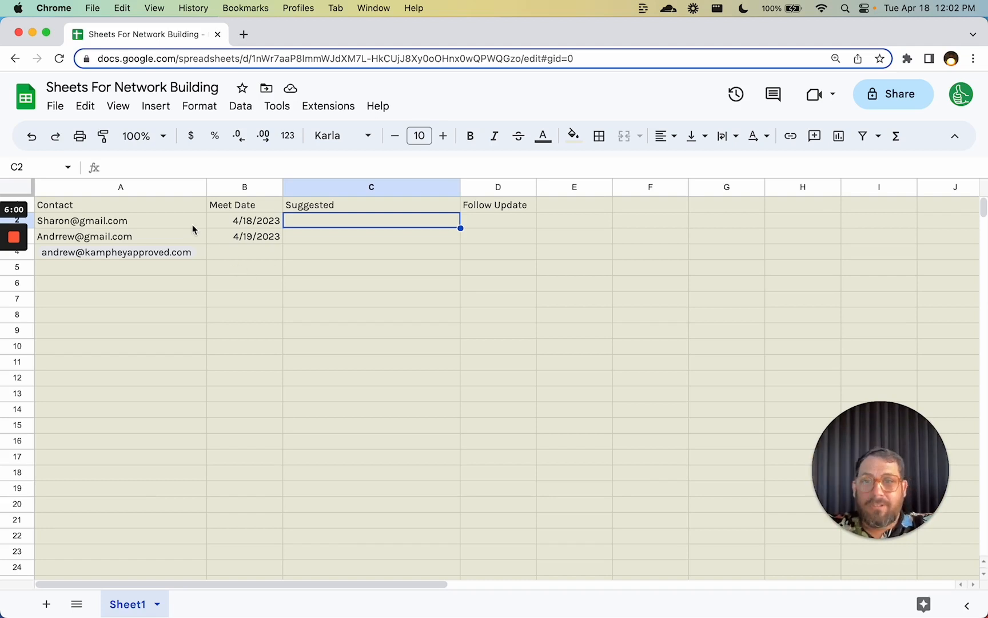
click(119, 393)
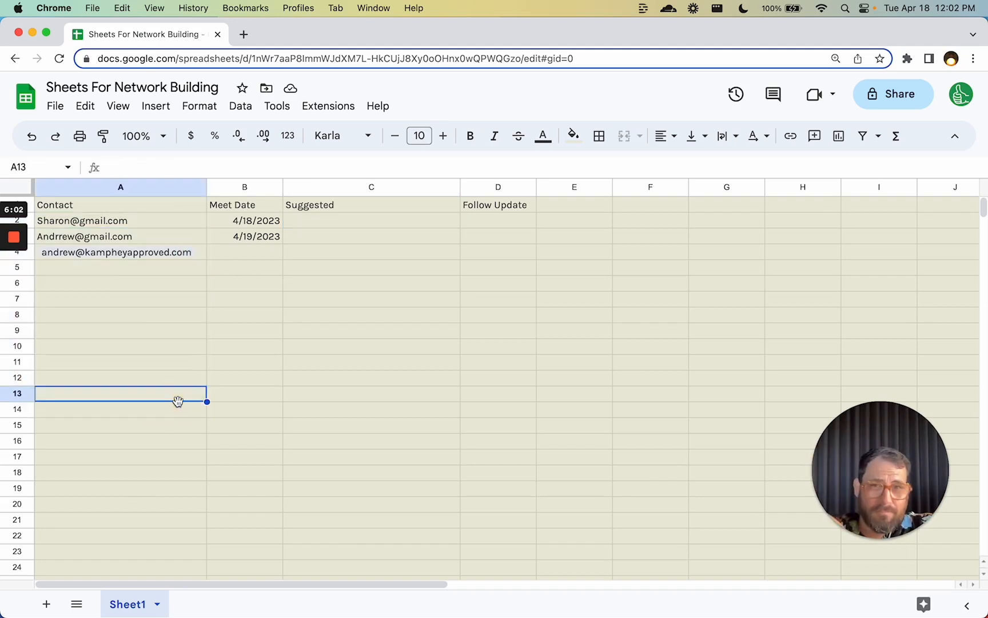
mouse_move(183, 367)
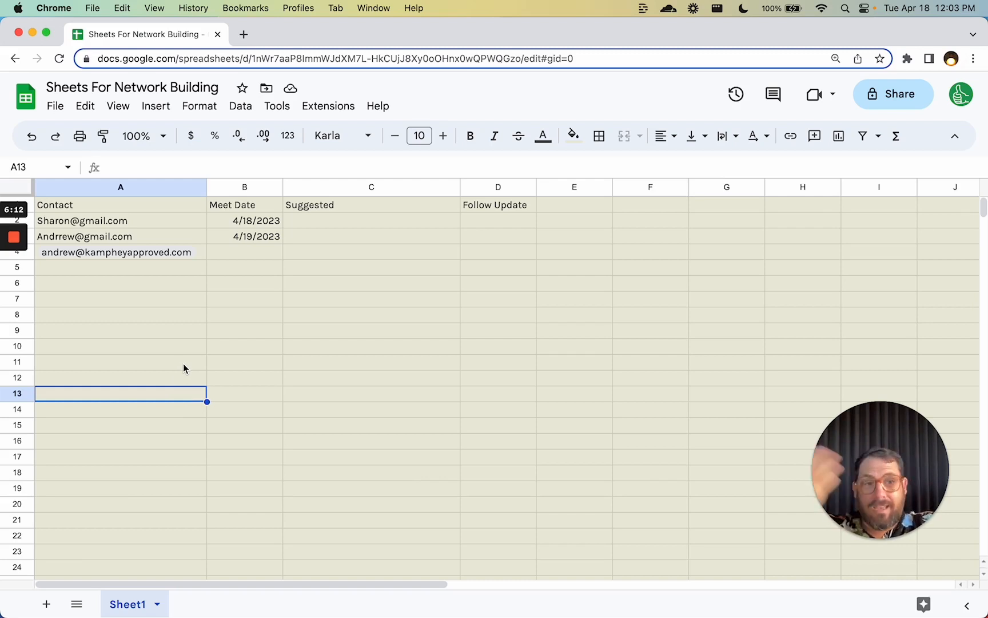
mouse_move(184, 332)
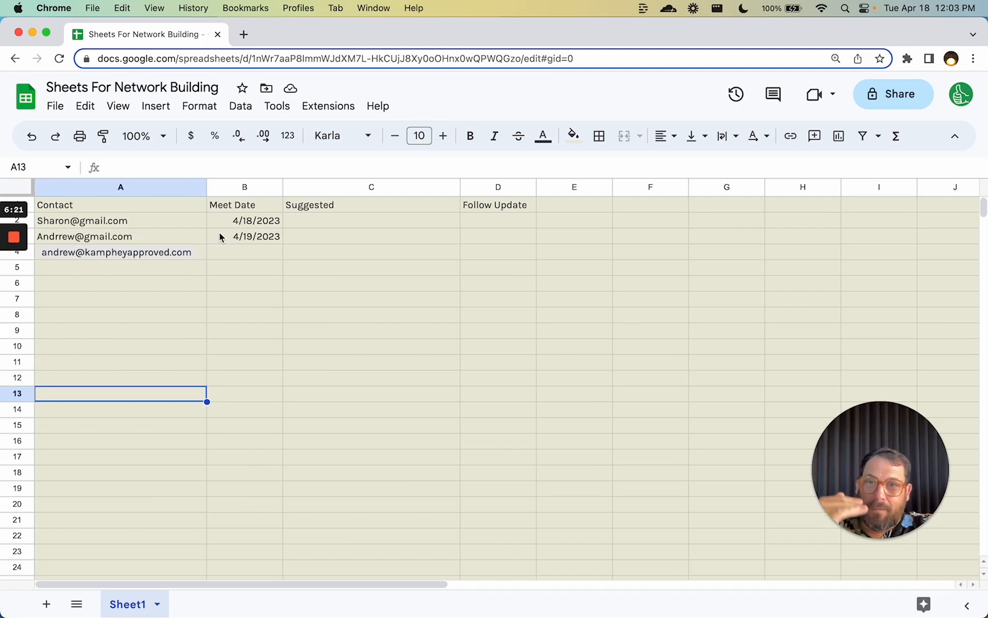
mouse_move(241, 253)
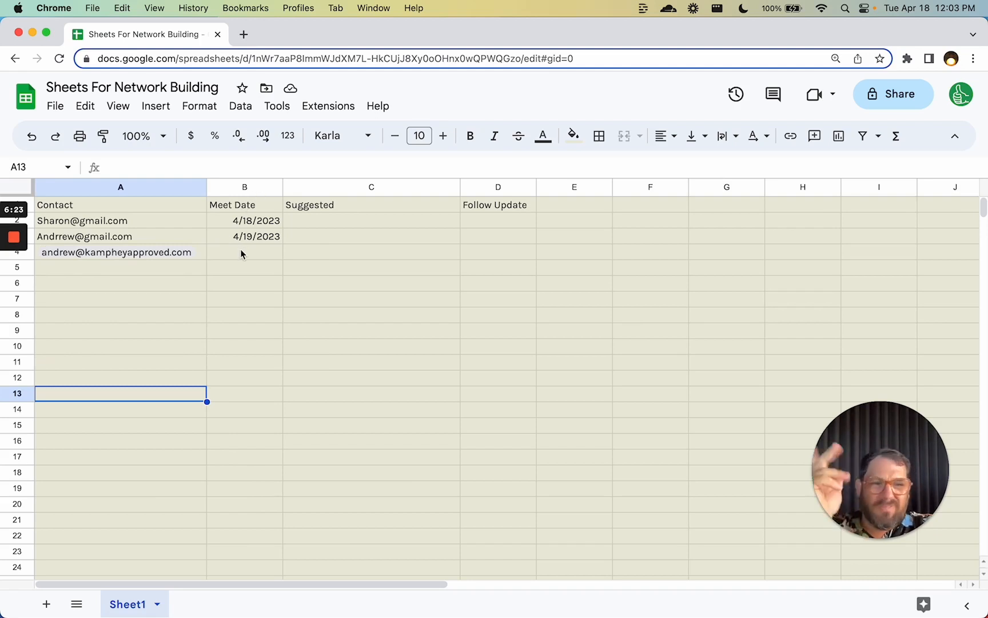
click(120, 283)
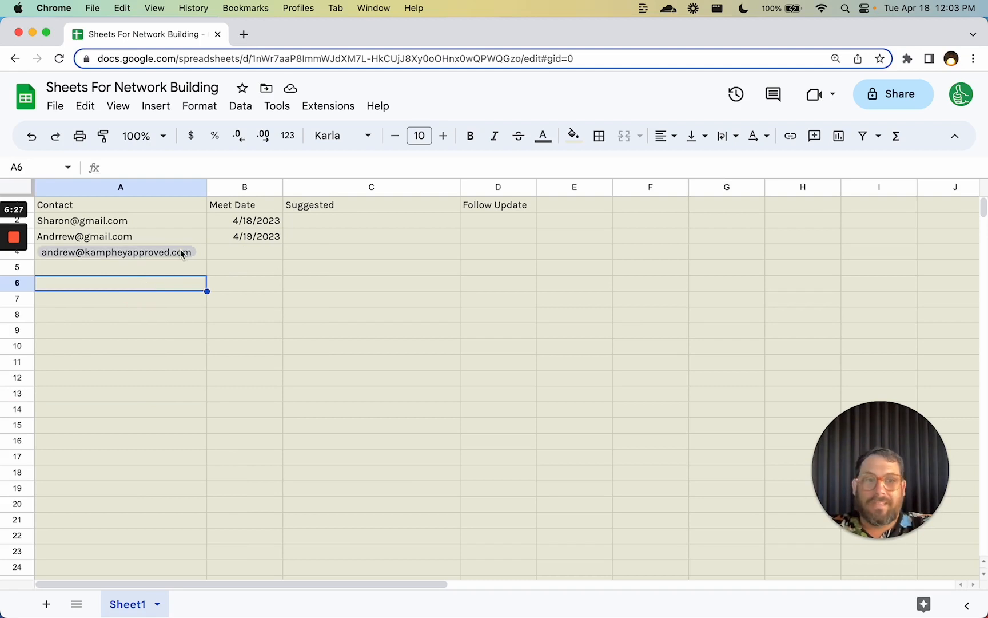
click(255, 235)
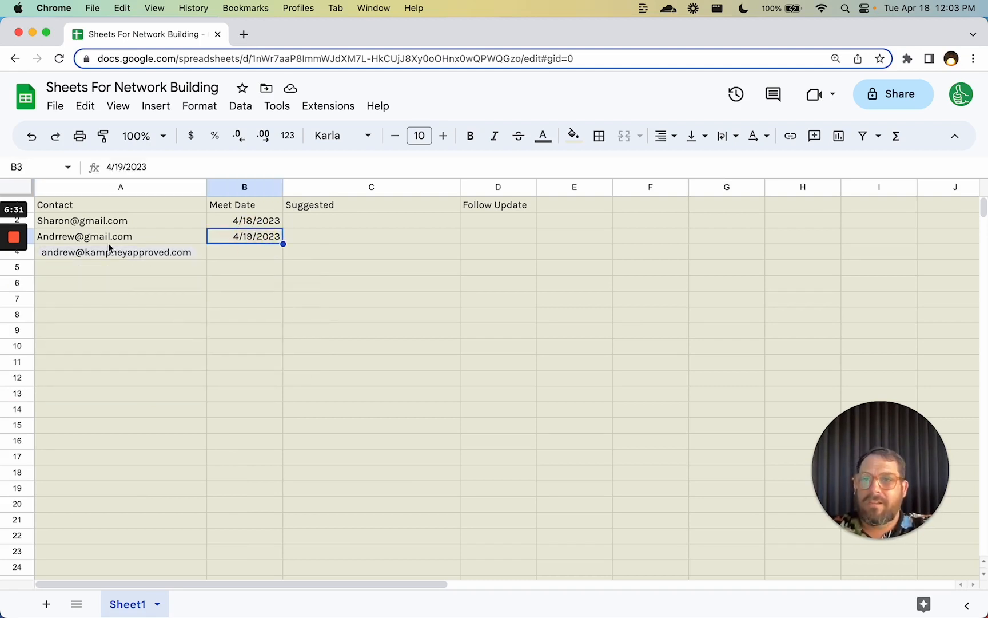
mouse_move(196, 278)
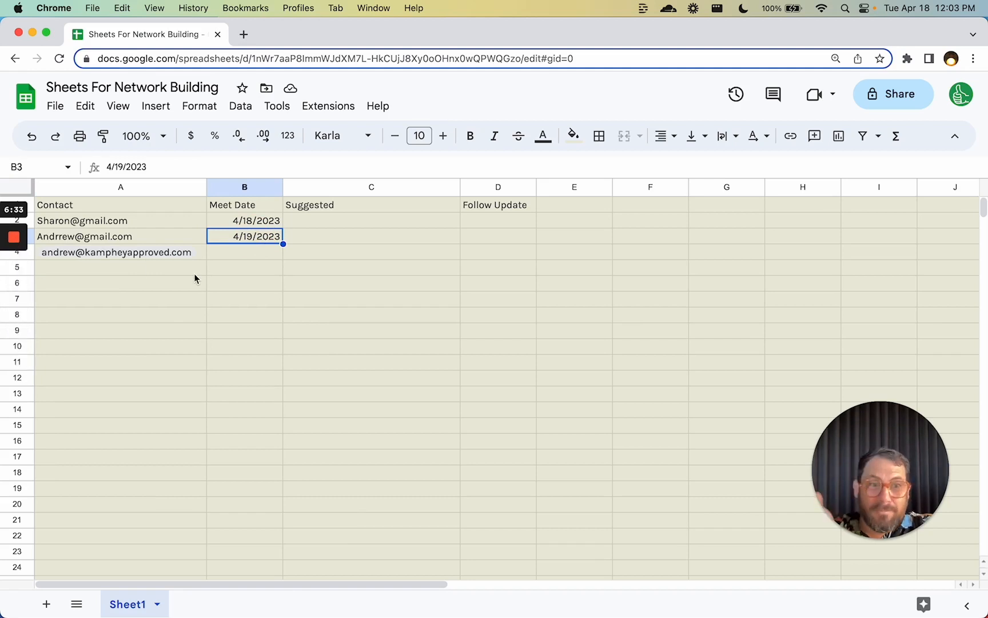